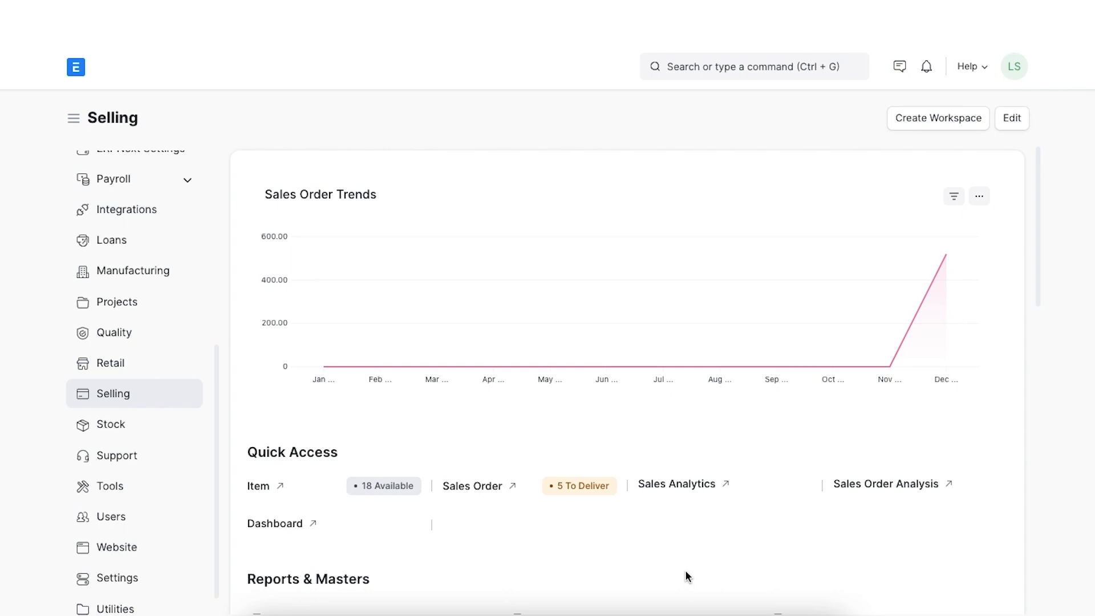
pyautogui.moveTo(720, 118)
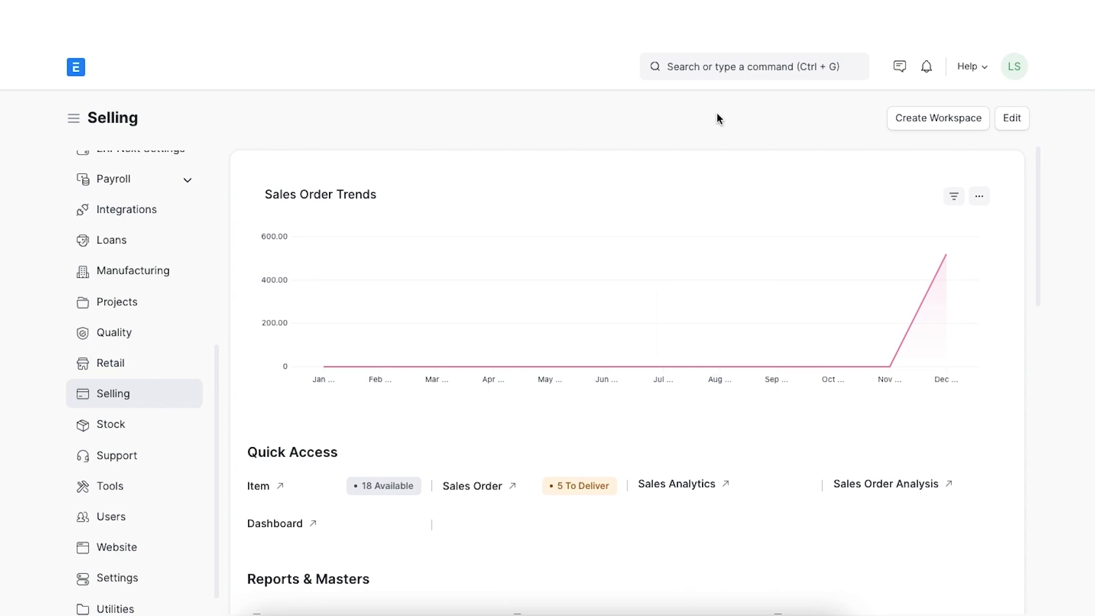
# Search 'loyal' to reach the empty Loyalty Program list.
pyautogui.write('loyal')
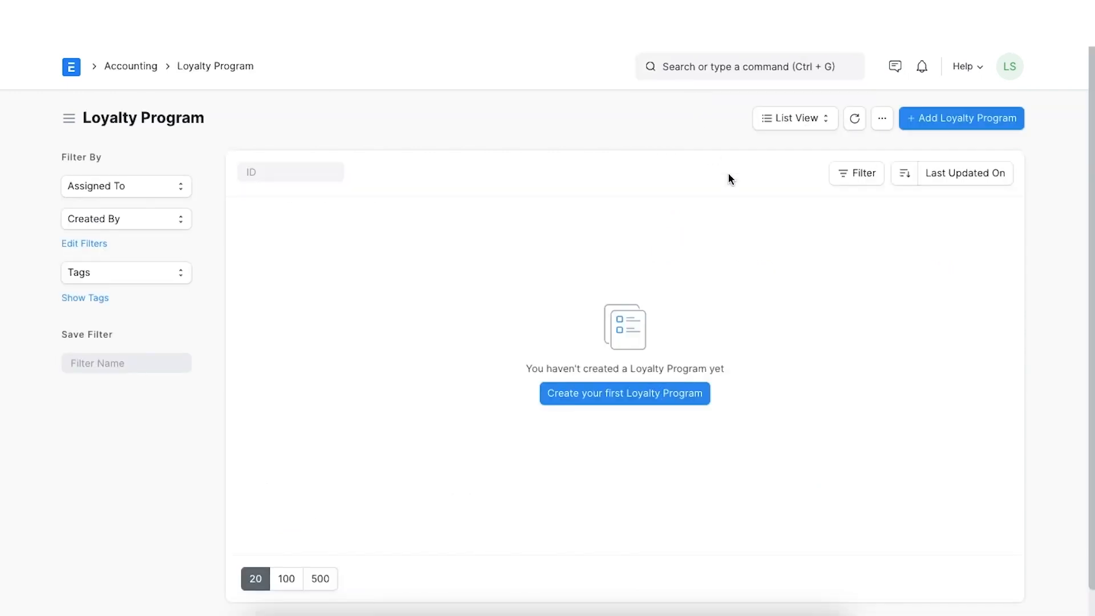
pyautogui.moveTo(918, 124)
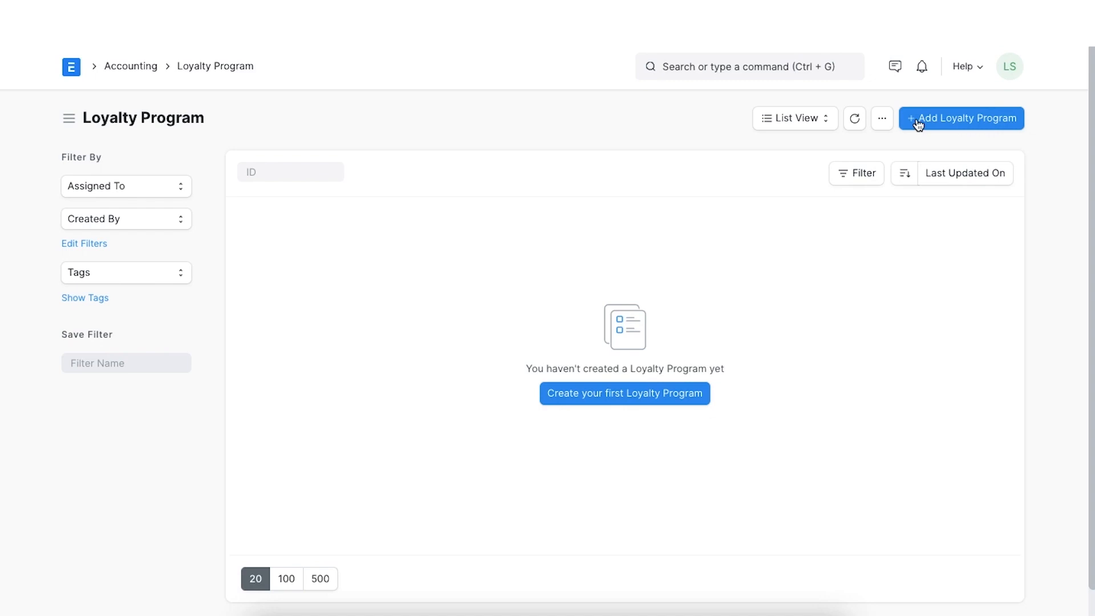
# Create a new loyalty program named Star Rewards of type Multiple Tier Program.
pyautogui.click(960, 118)
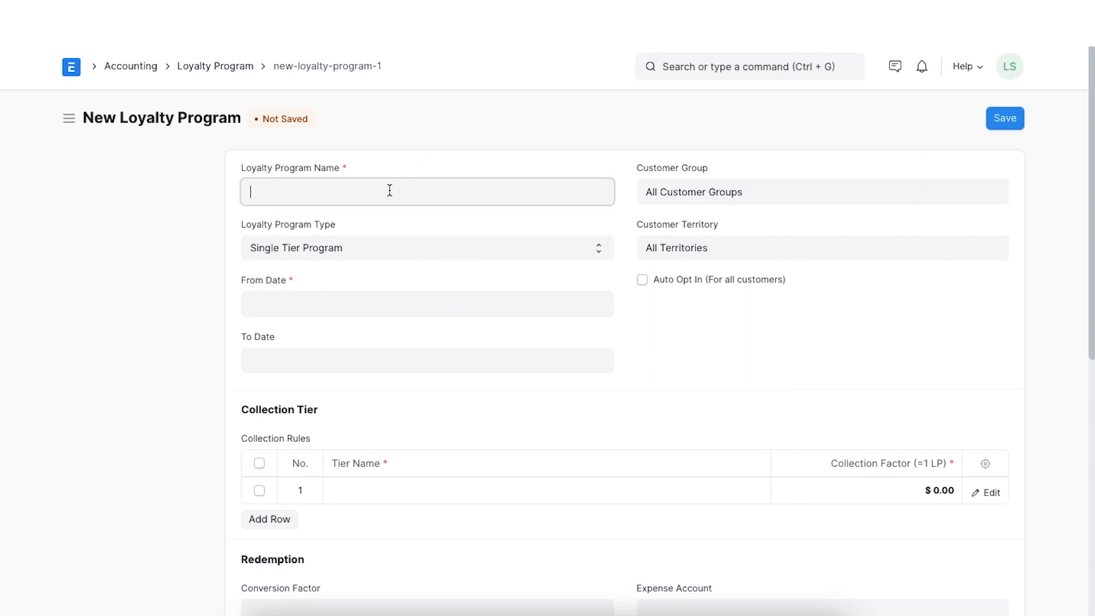
pyautogui.write('Star Rewar')
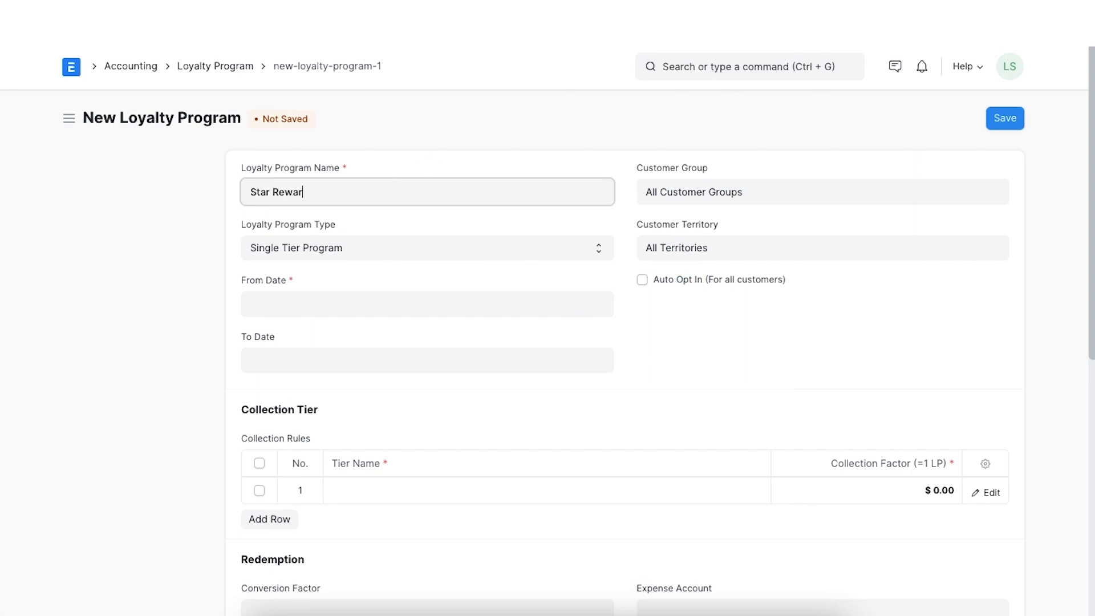
pyautogui.write('ds')
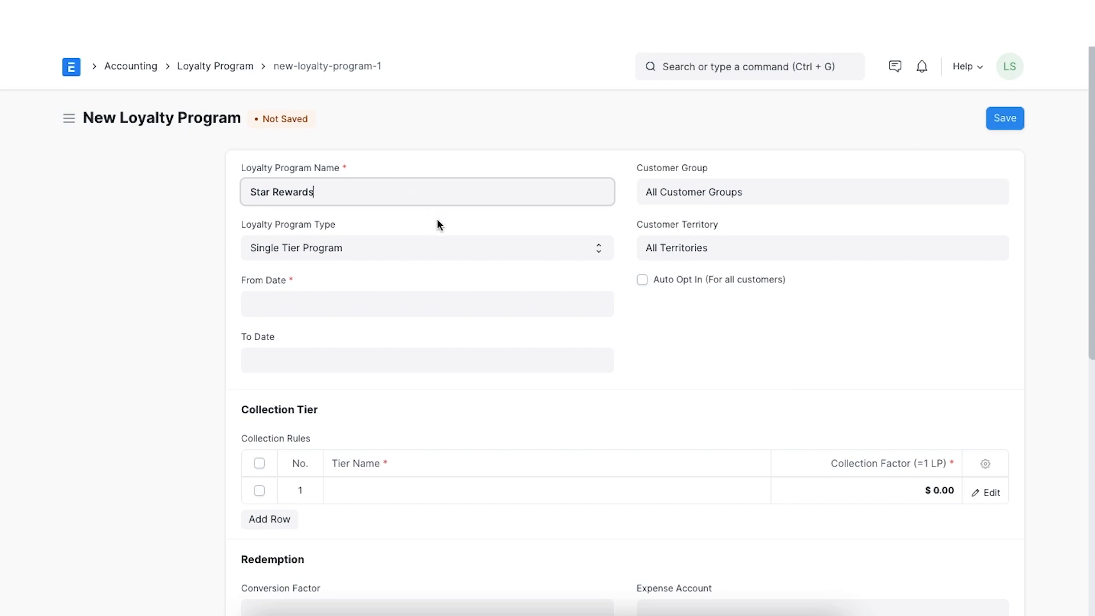
pyautogui.click(427, 248)
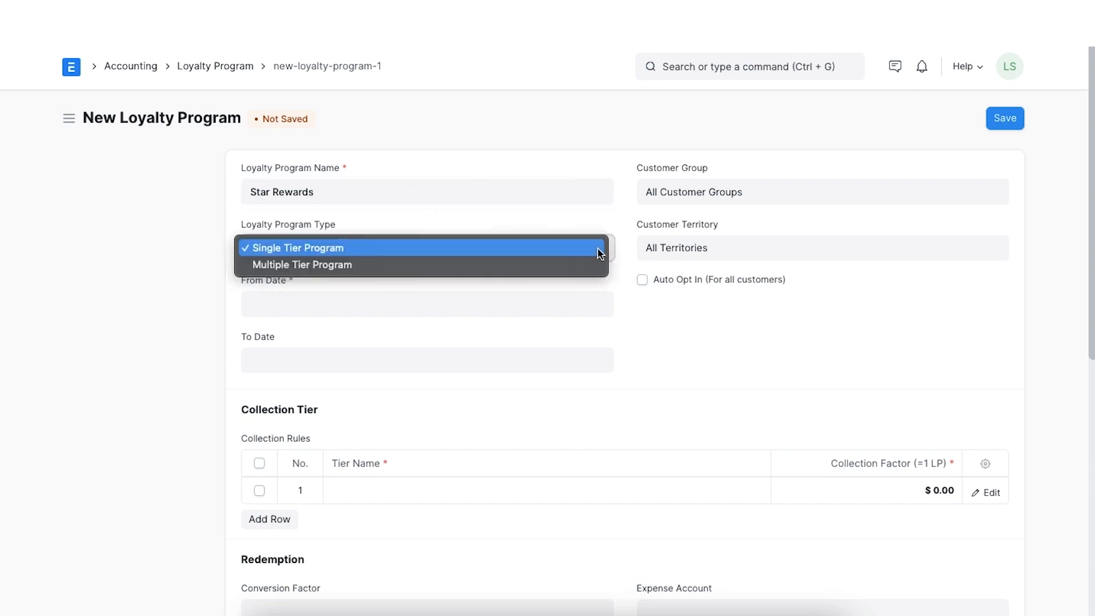
pyautogui.moveTo(422, 263)
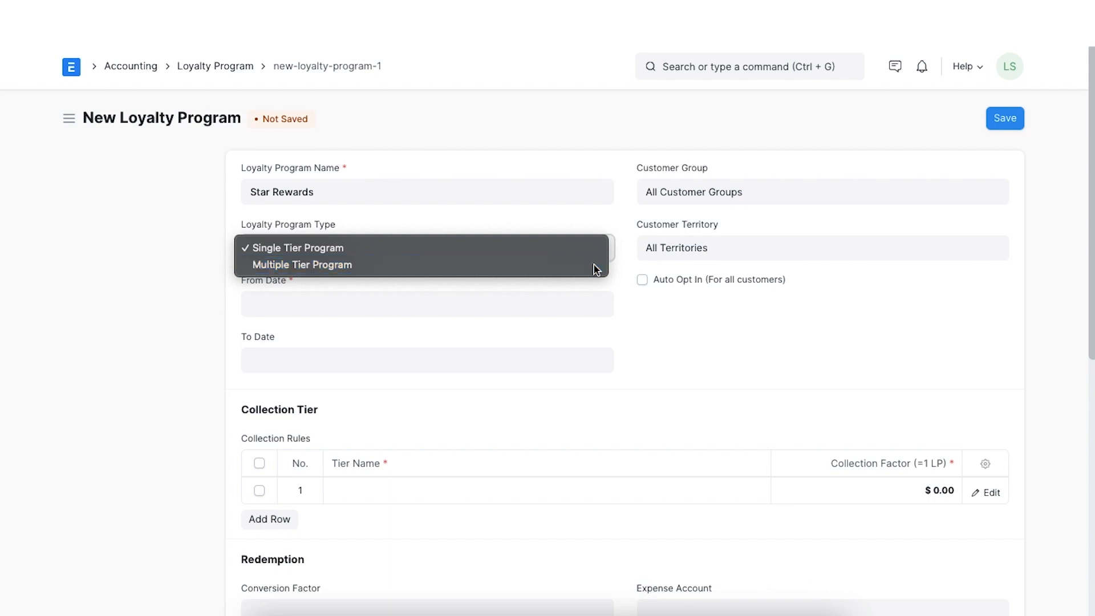
pyautogui.click(301, 263)
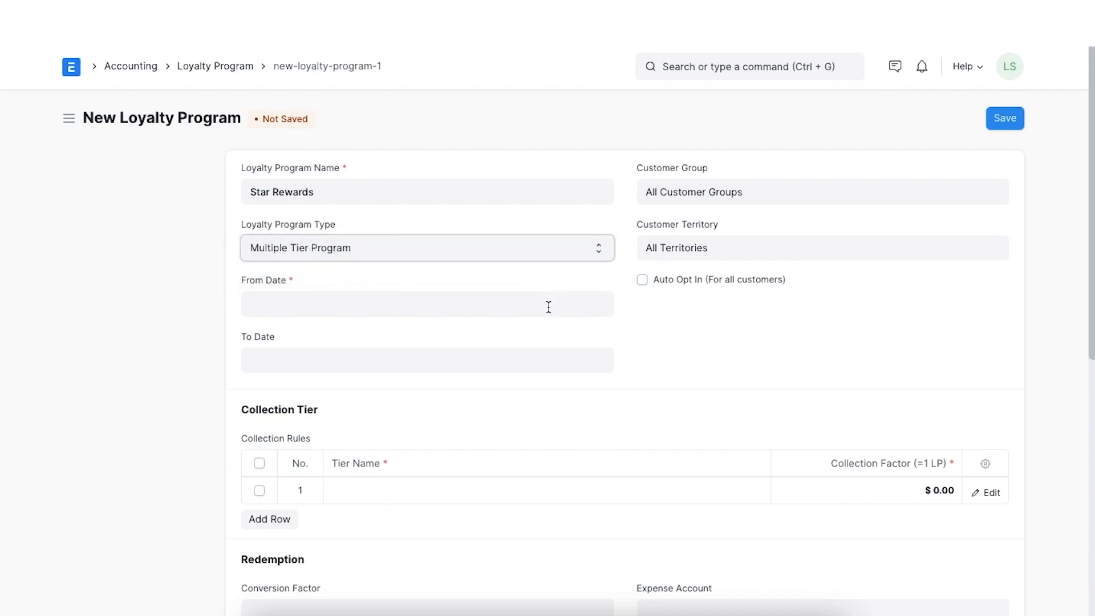
# Set validity from 03-01-2023 to 05-31-2023 and enable Auto Opt In for all customers.
pyautogui.write('03-01-2023')
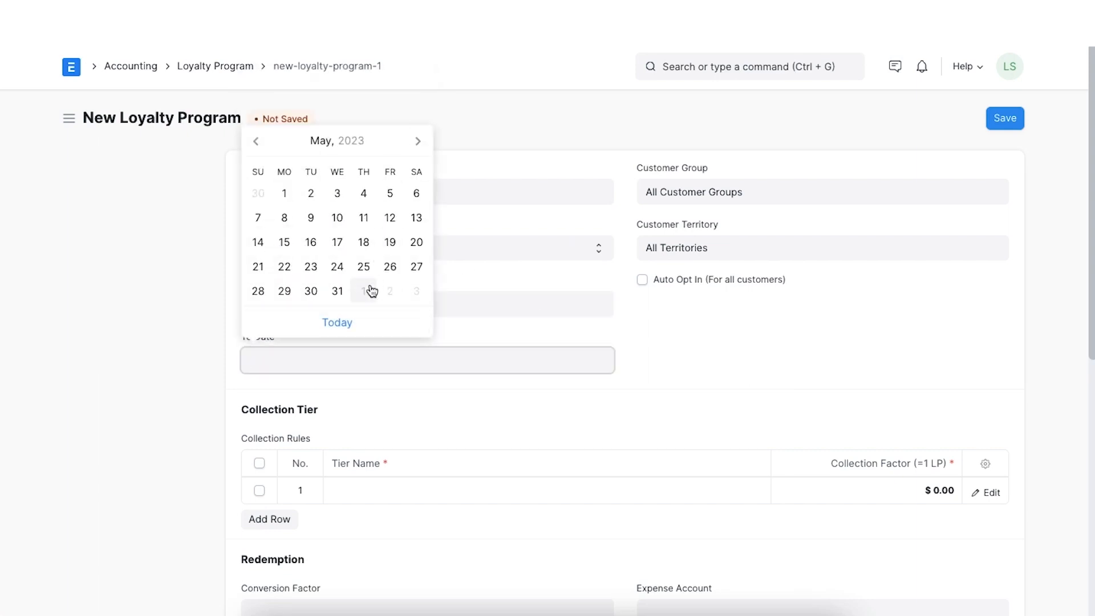
pyautogui.click(336, 291)
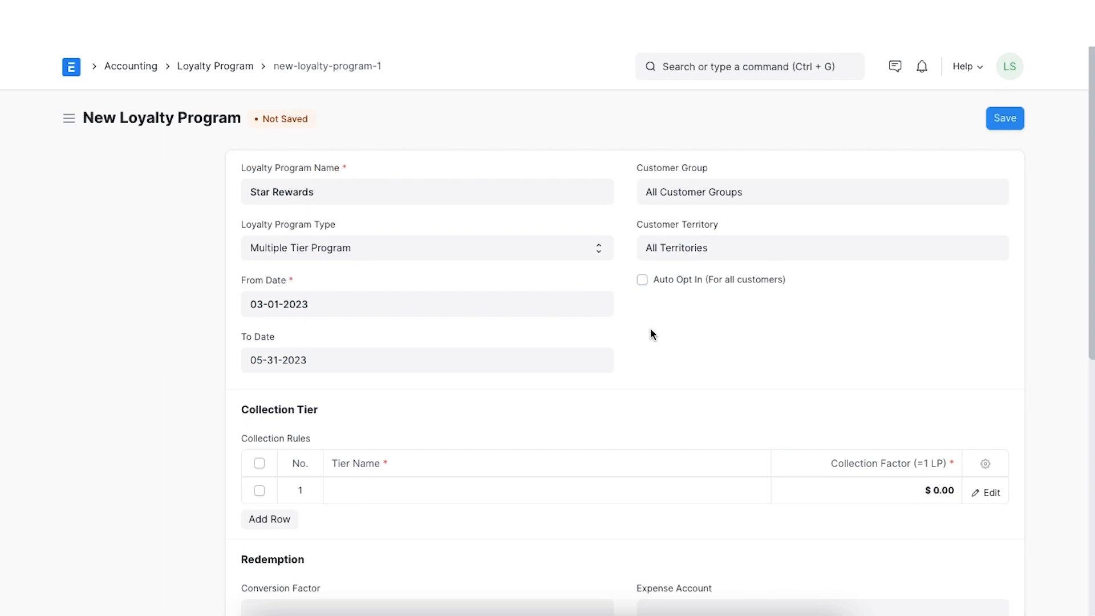
pyautogui.moveTo(723, 327)
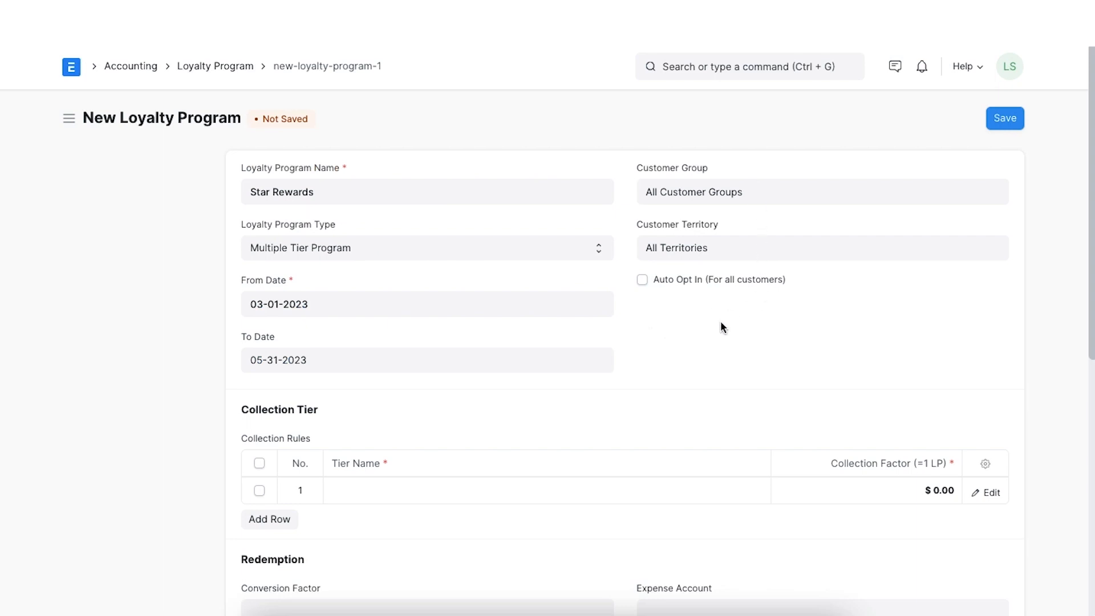
pyautogui.moveTo(721, 330)
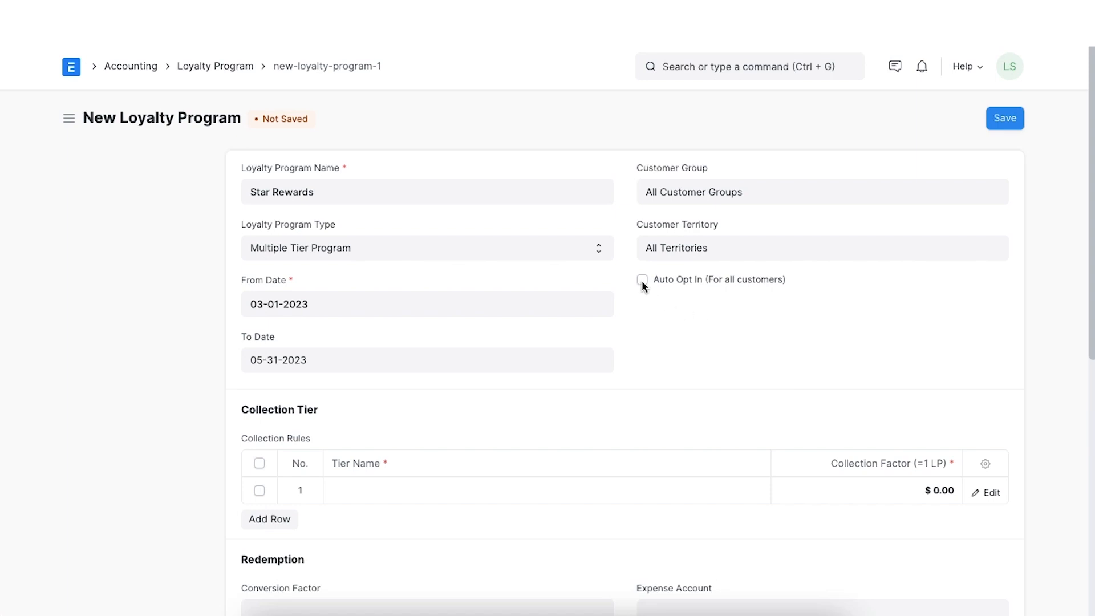
pyautogui.click(641, 285)
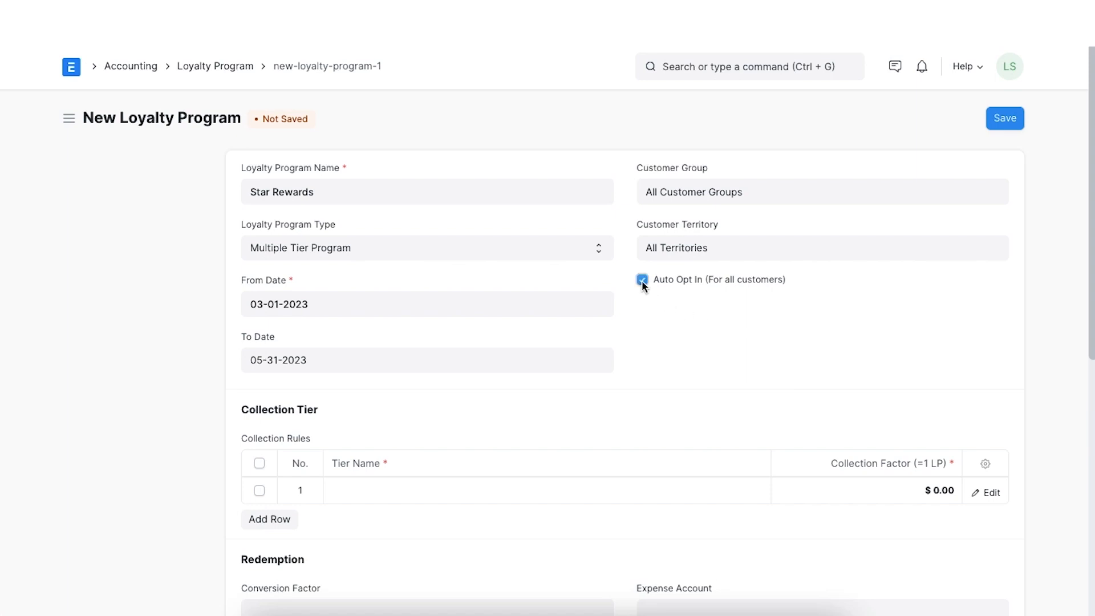
pyautogui.click(642, 285)
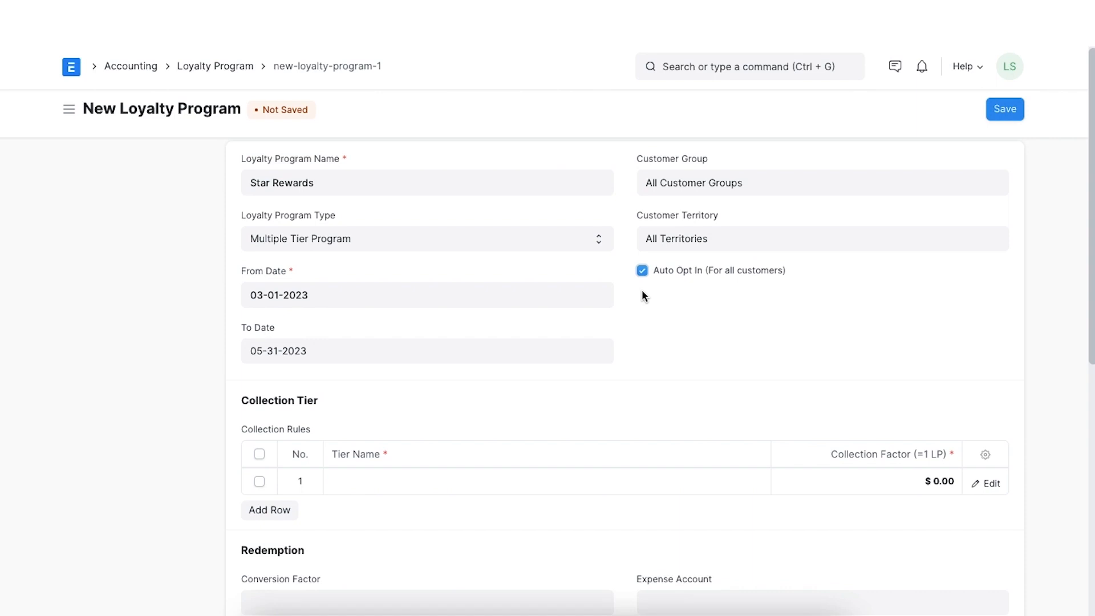
pyautogui.scroll(-3)
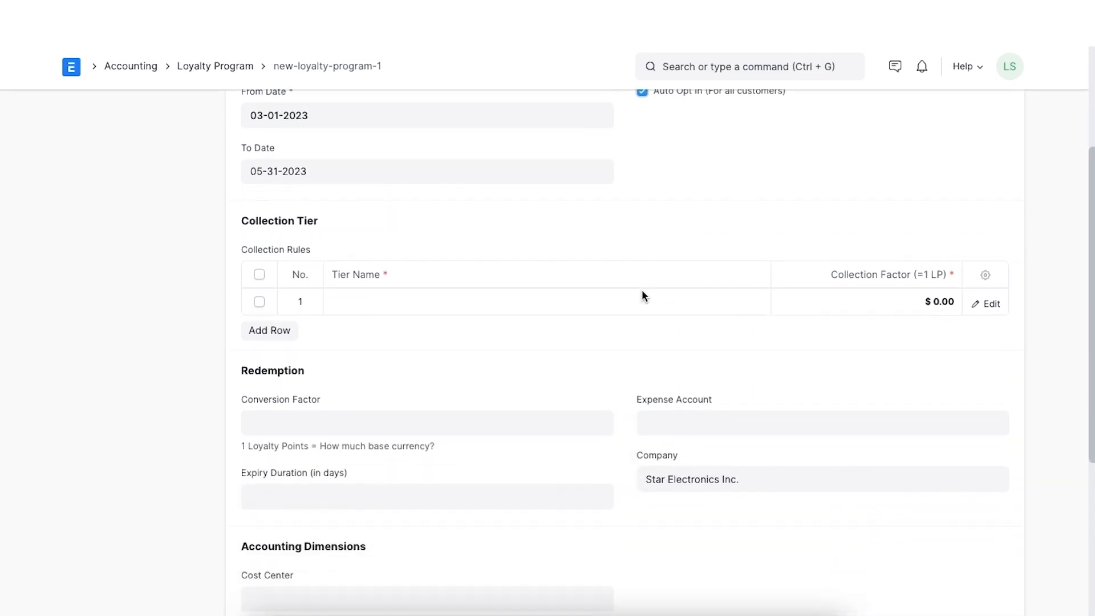
# Fill collection row 1 as tier Bronze with minimum total spent 0 and collection factor 100.
pyautogui.scroll(-3)
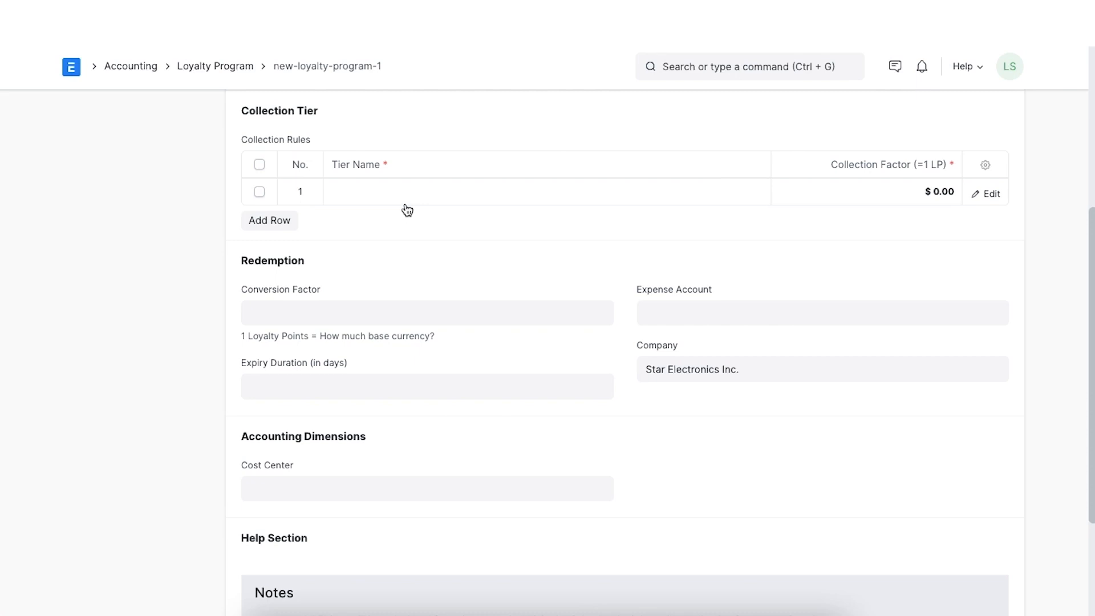
pyautogui.moveTo(398, 200)
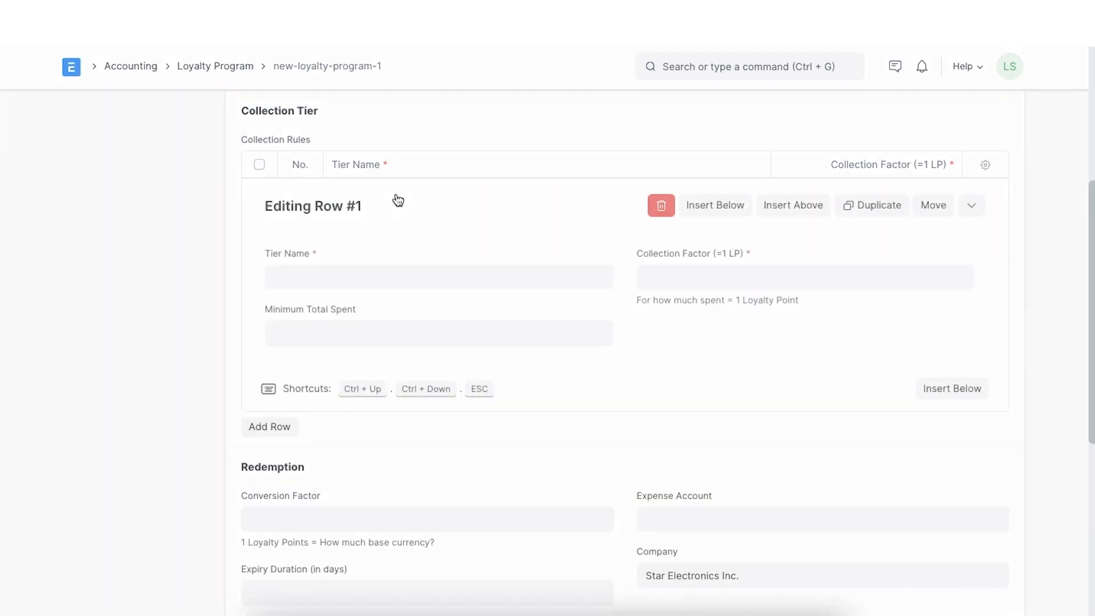
pyautogui.click(438, 276)
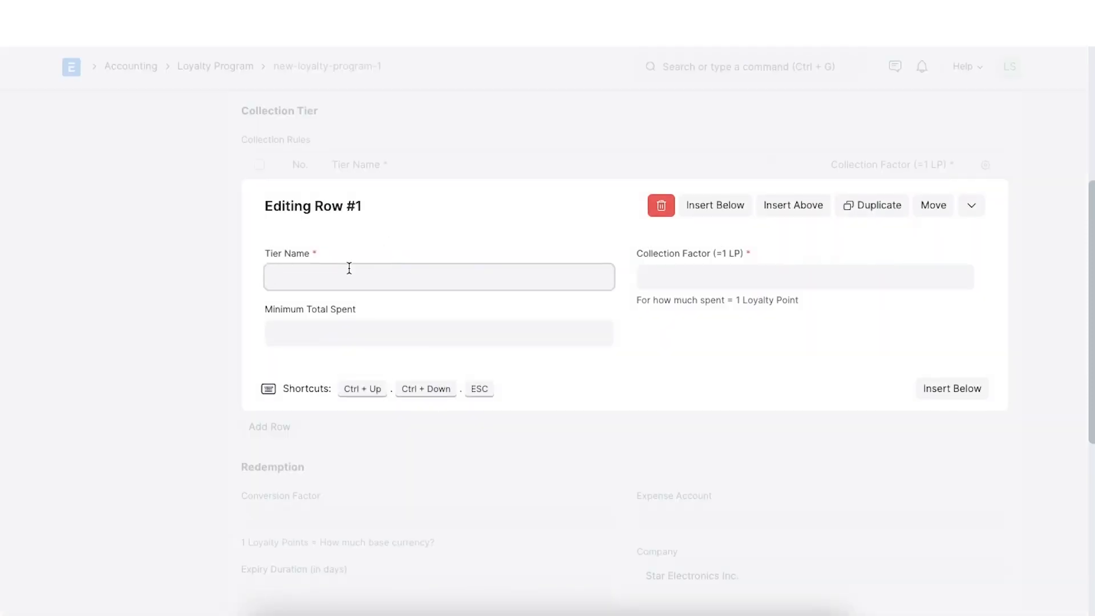
pyautogui.write('Bronz')
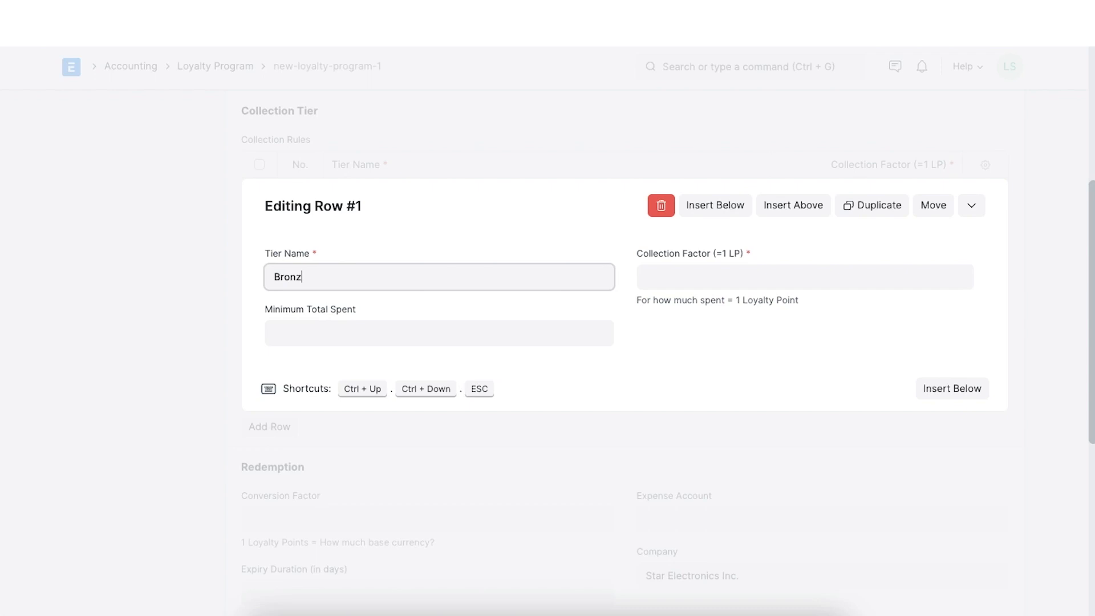
pyautogui.write('e')
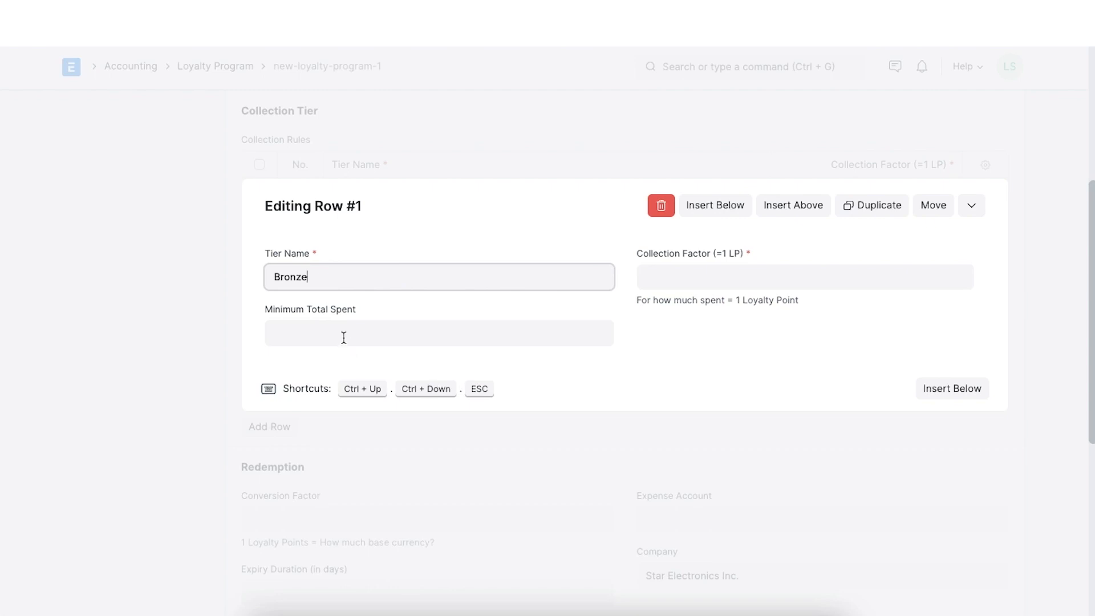
pyautogui.click(438, 333)
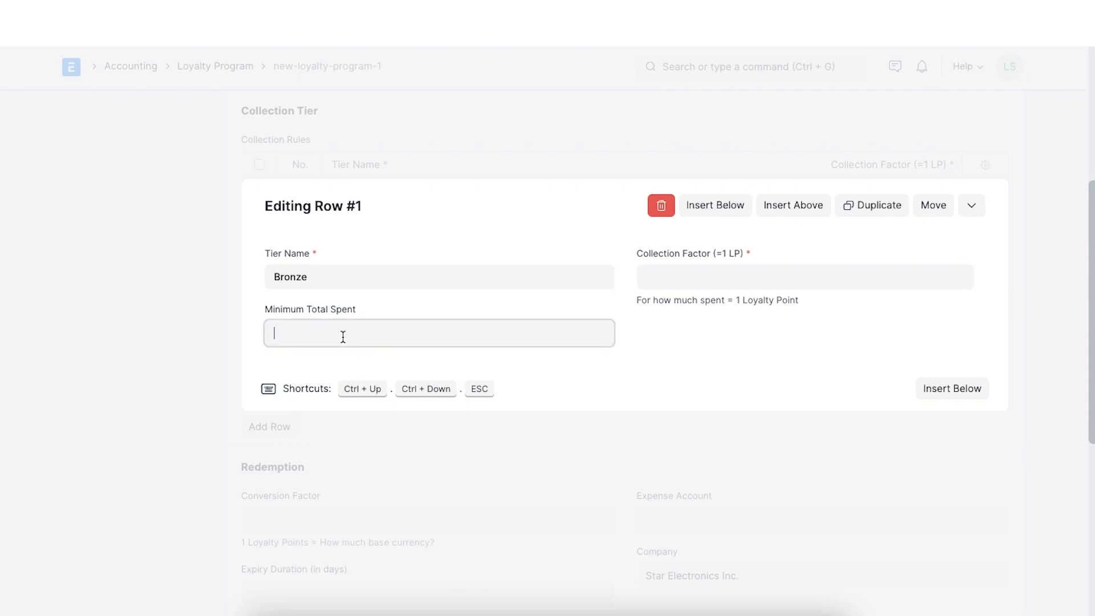
pyautogui.write('0')
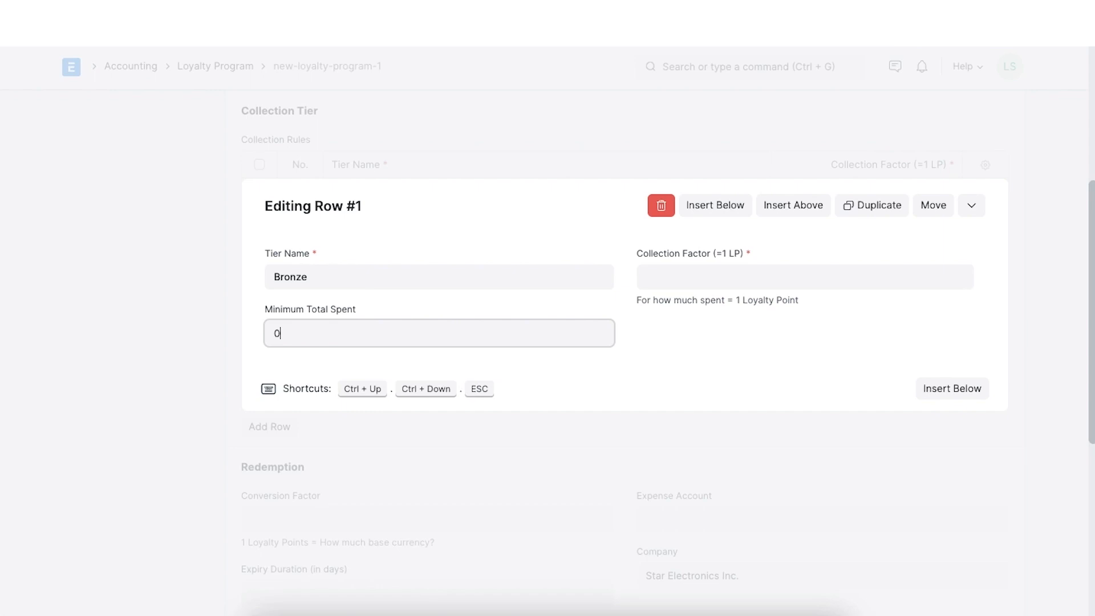
pyautogui.moveTo(674, 327)
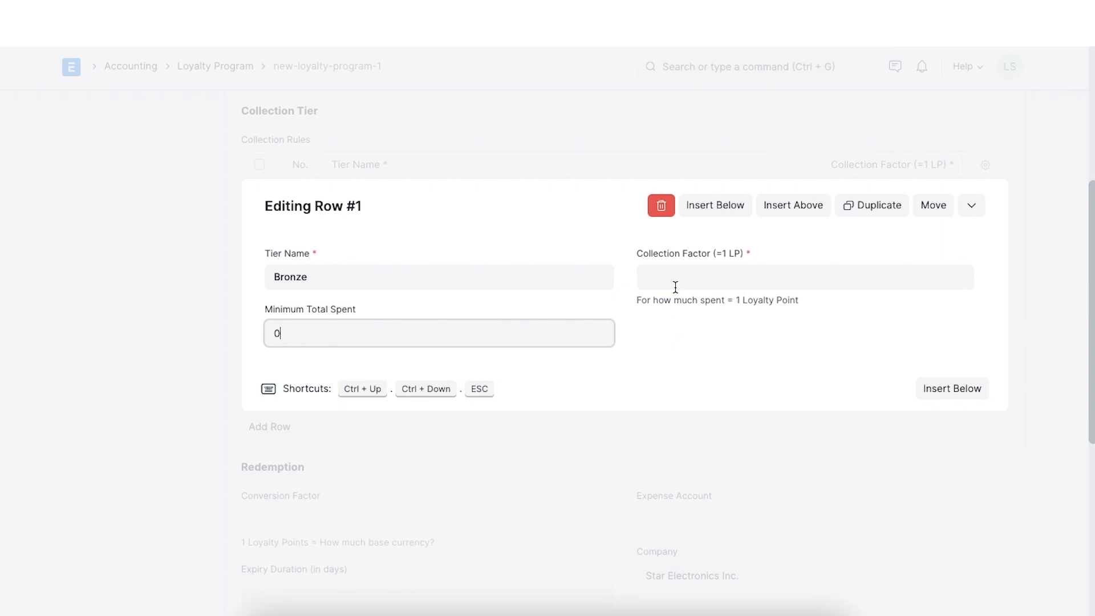
pyautogui.click(803, 275)
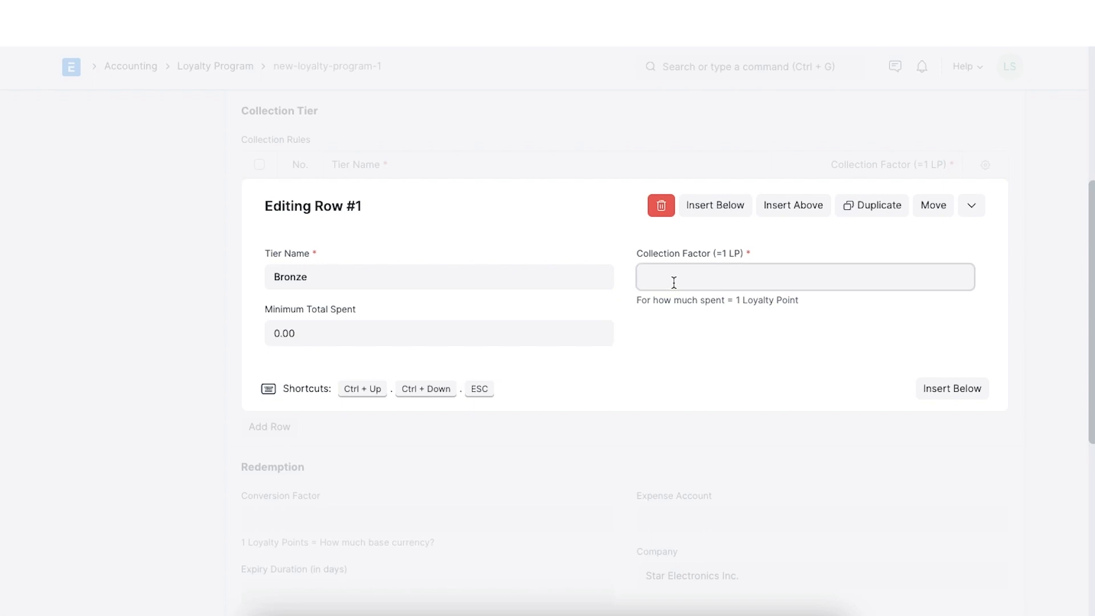
pyautogui.moveTo(692, 347)
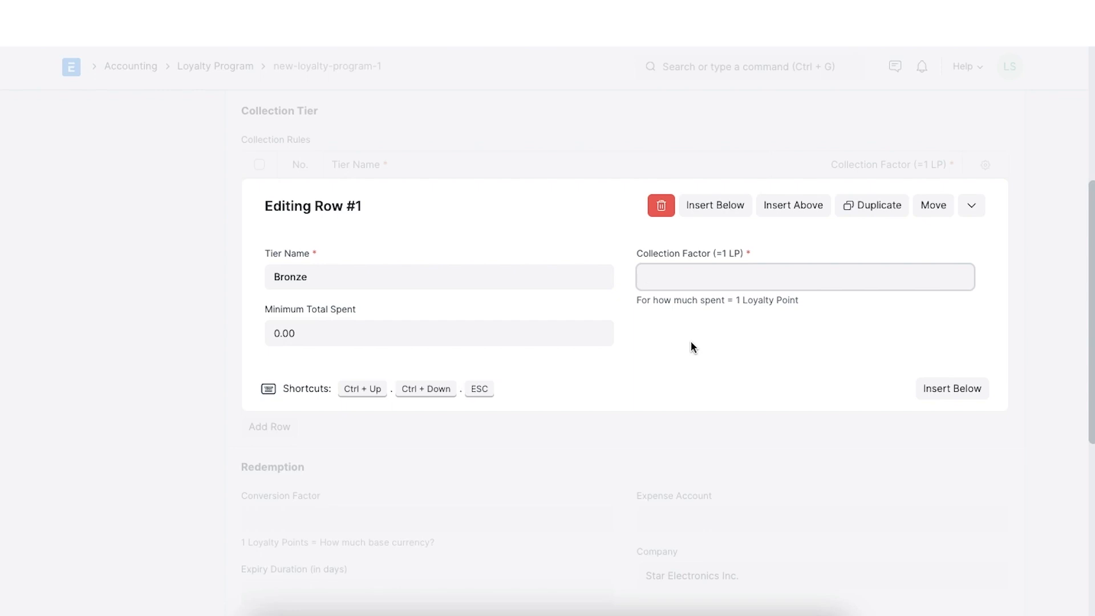
pyautogui.write('1')
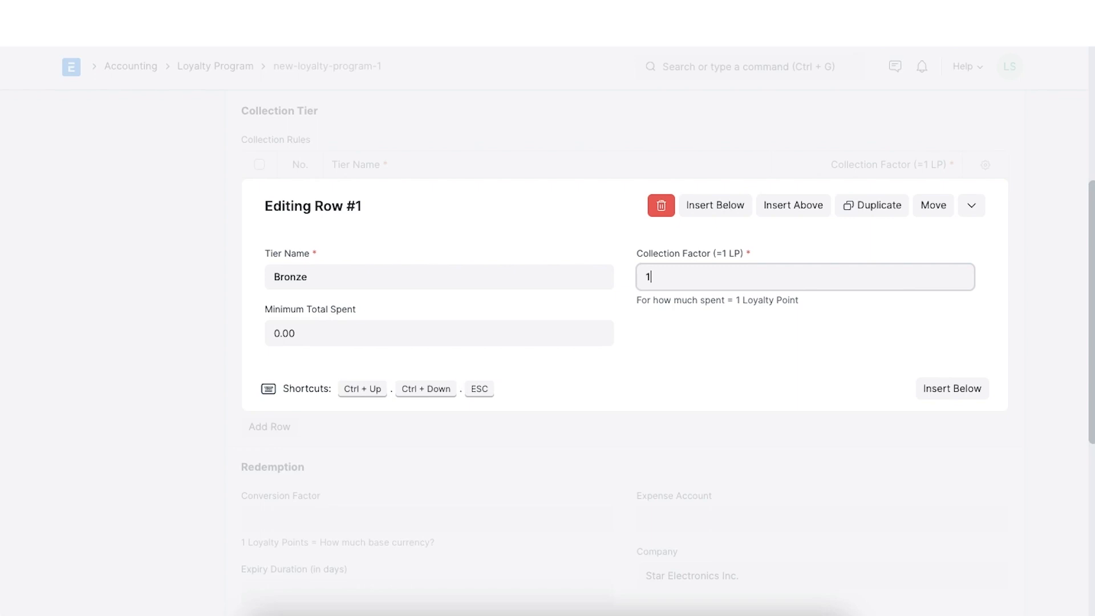
pyautogui.write('00')
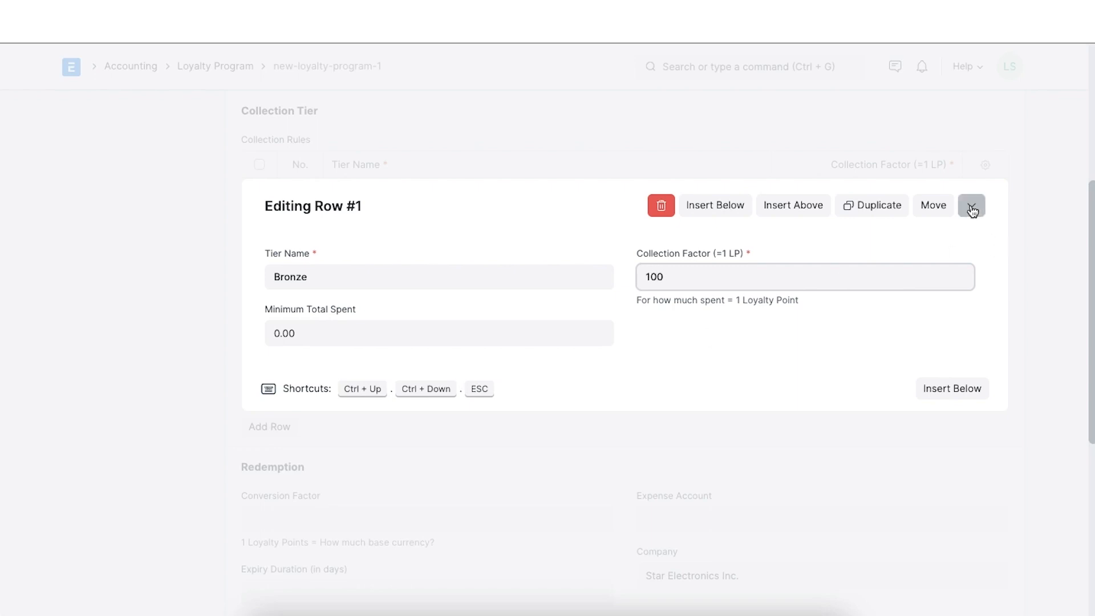
pyautogui.click(971, 205)
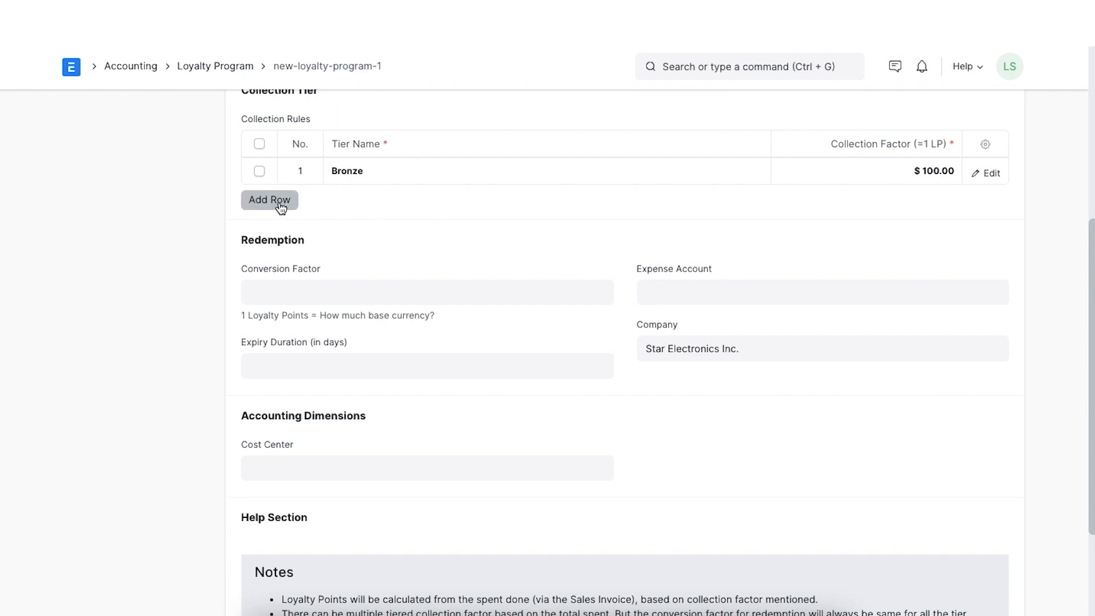
# Add a Silver tier with collection factor 75 and minimum total spent 1000.
pyautogui.click(269, 199)
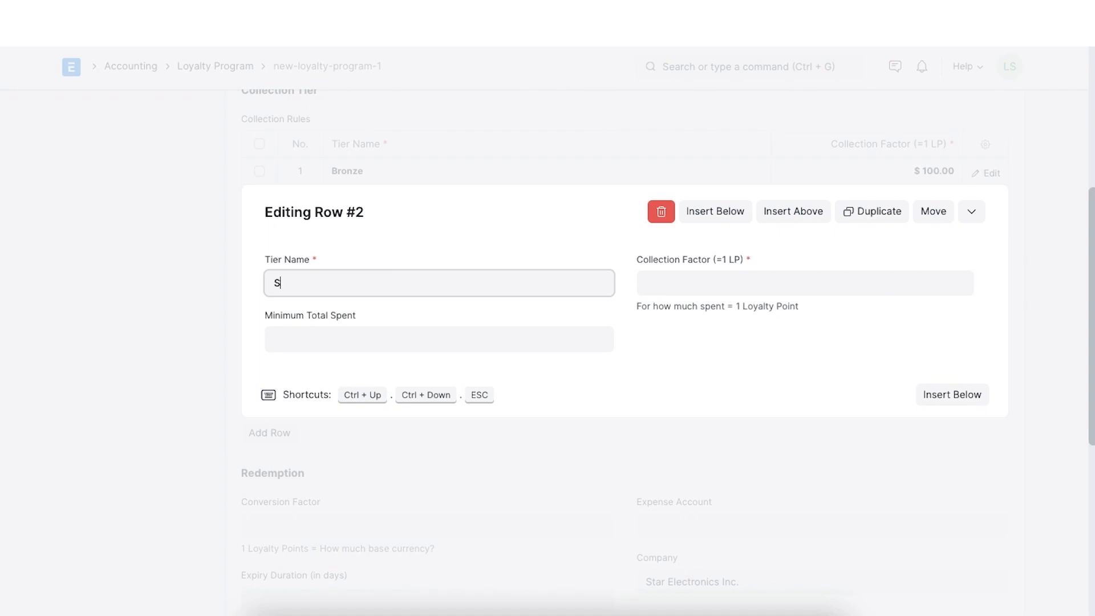
pyautogui.write('ilver')
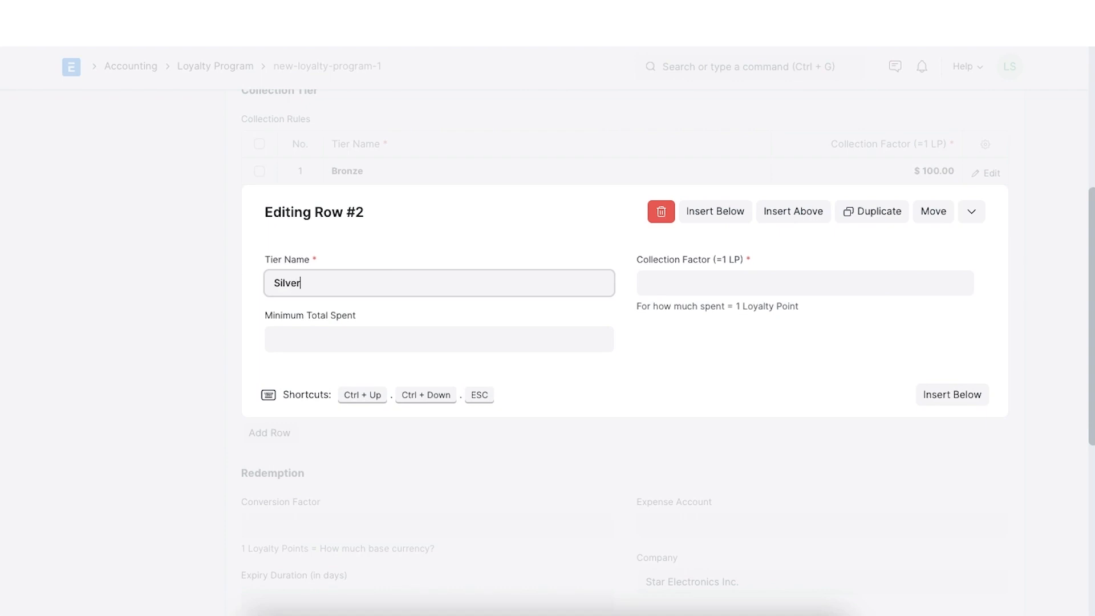
pyautogui.write('75')
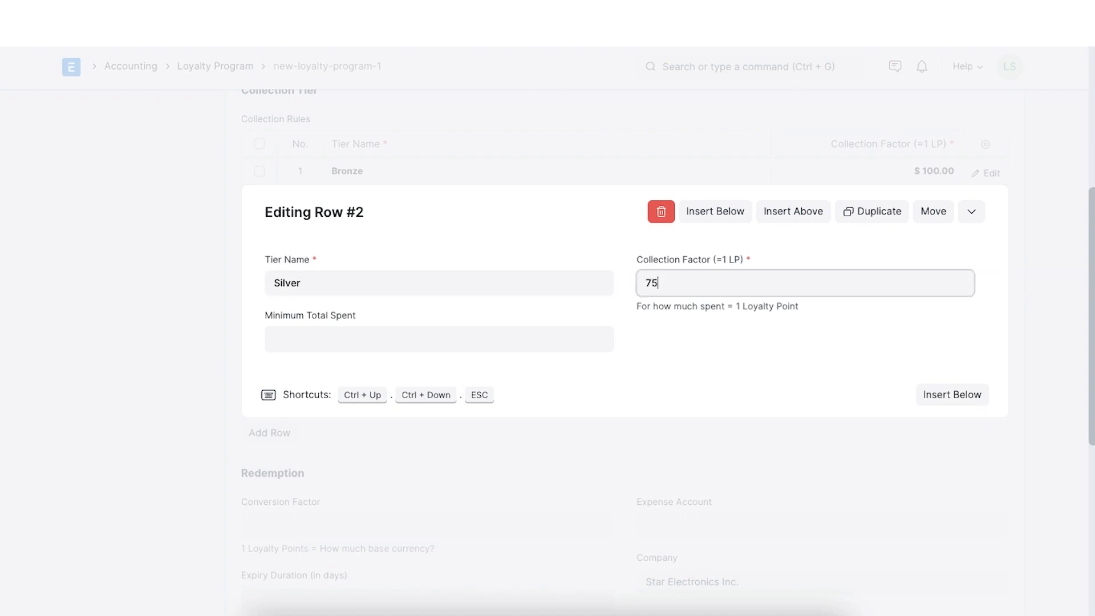
pyautogui.click(438, 339)
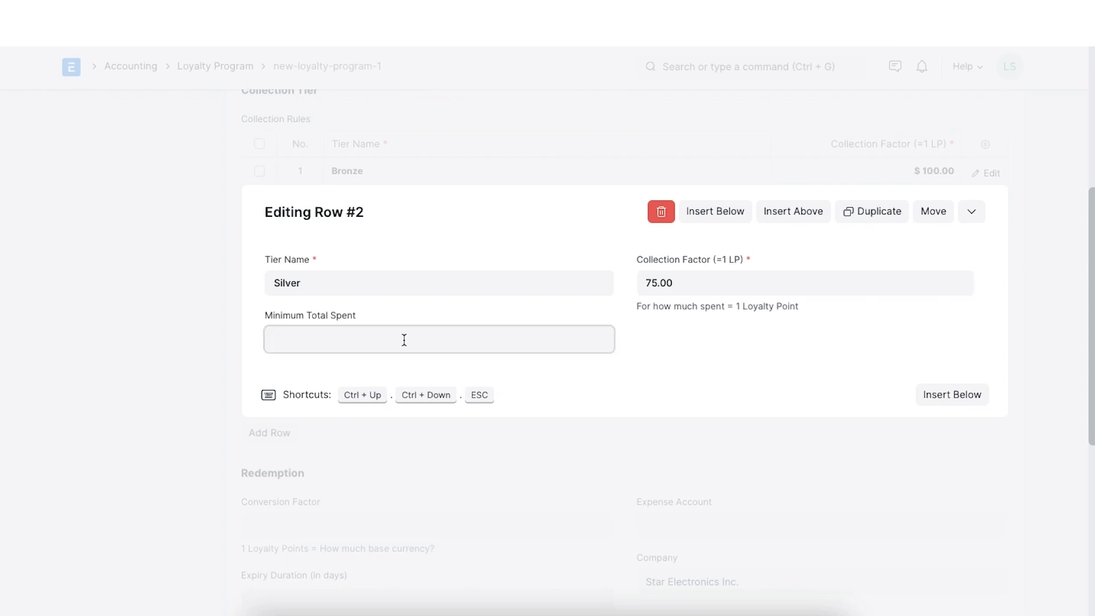
pyautogui.write('1000')
pyautogui.write('Gold')
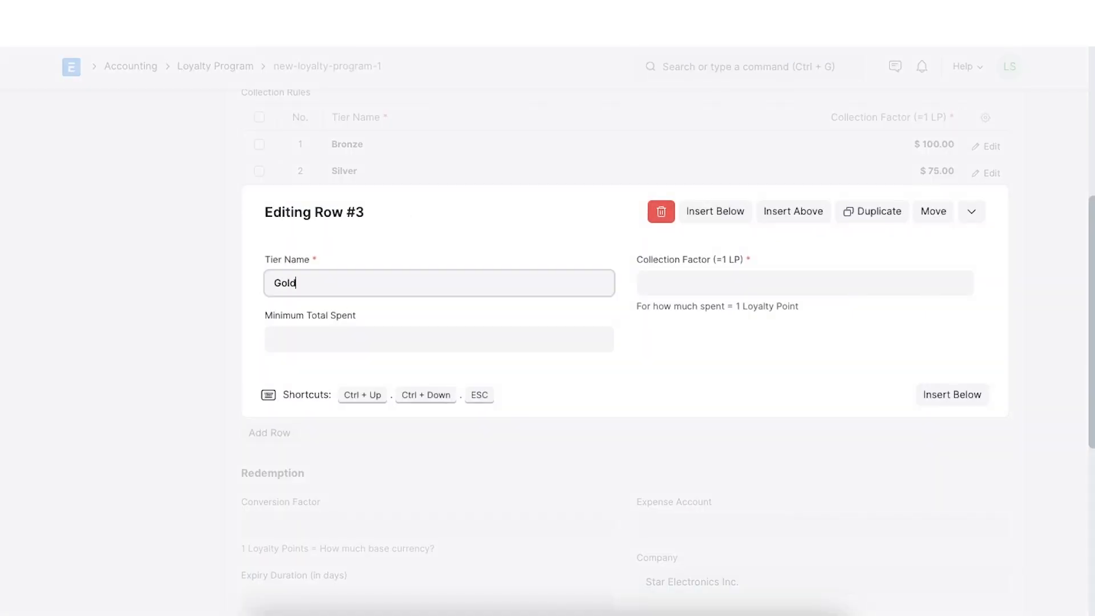
# Add a Gold tier with collection factor 50 and minimum total spent 10000.
pyautogui.write('50')
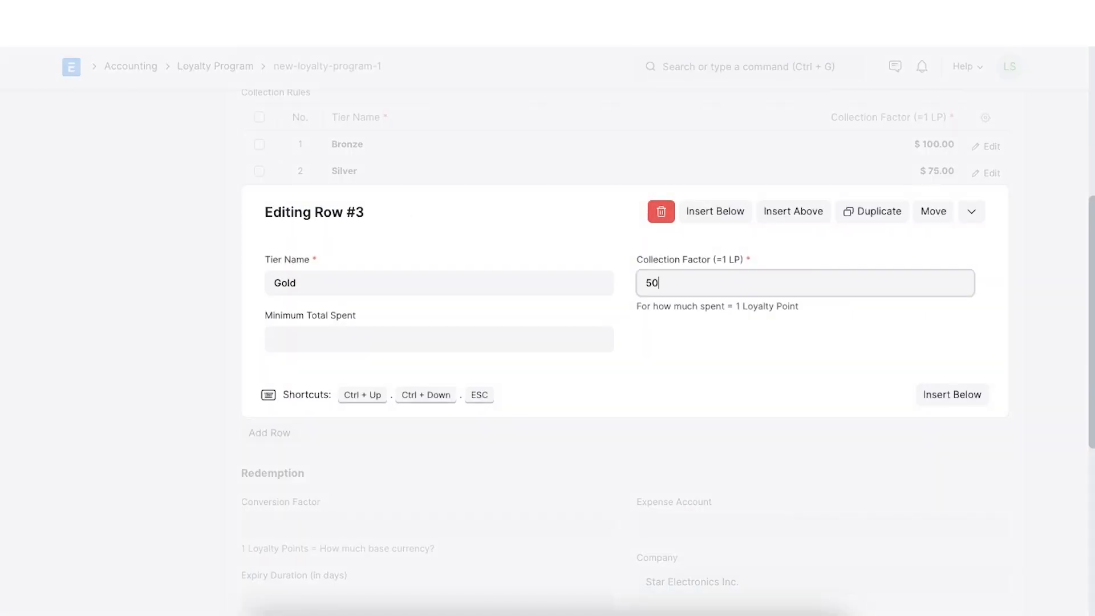
pyautogui.click(438, 339)
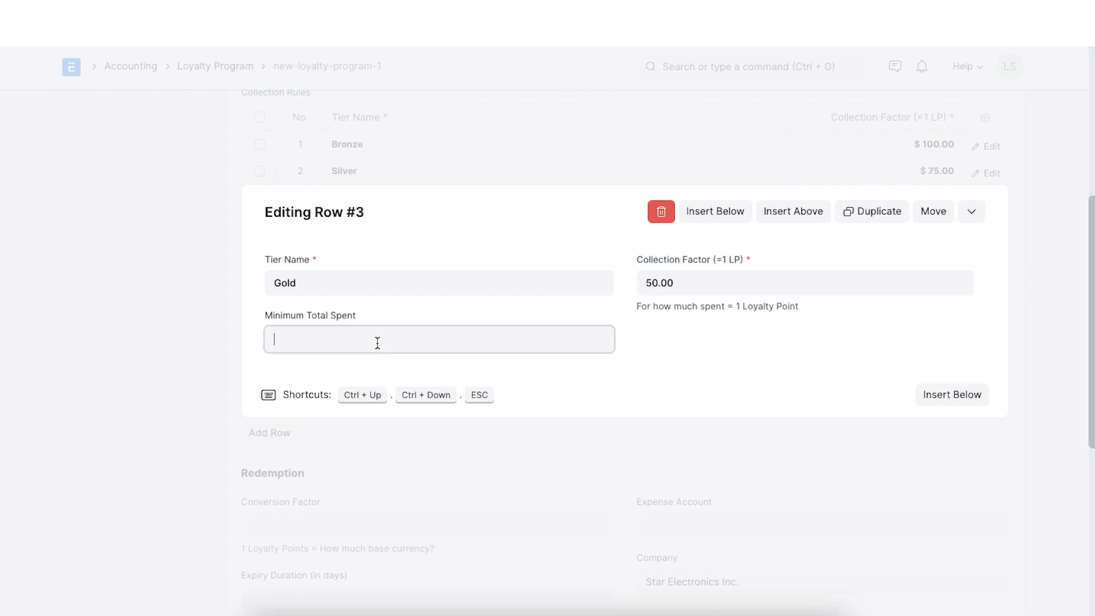
pyautogui.write('10000')
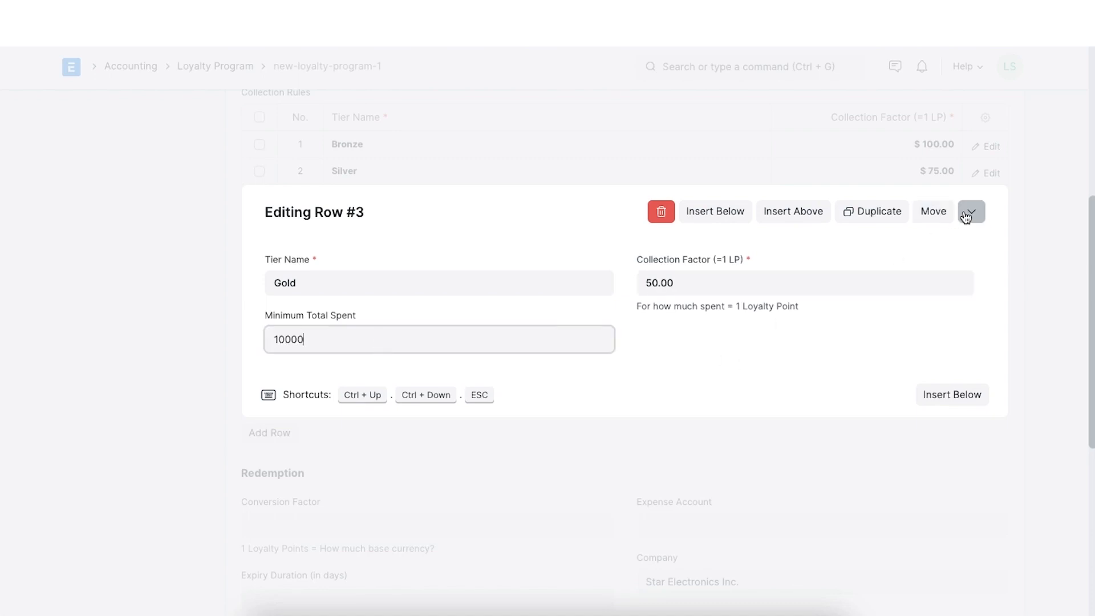
pyautogui.click(969, 212)
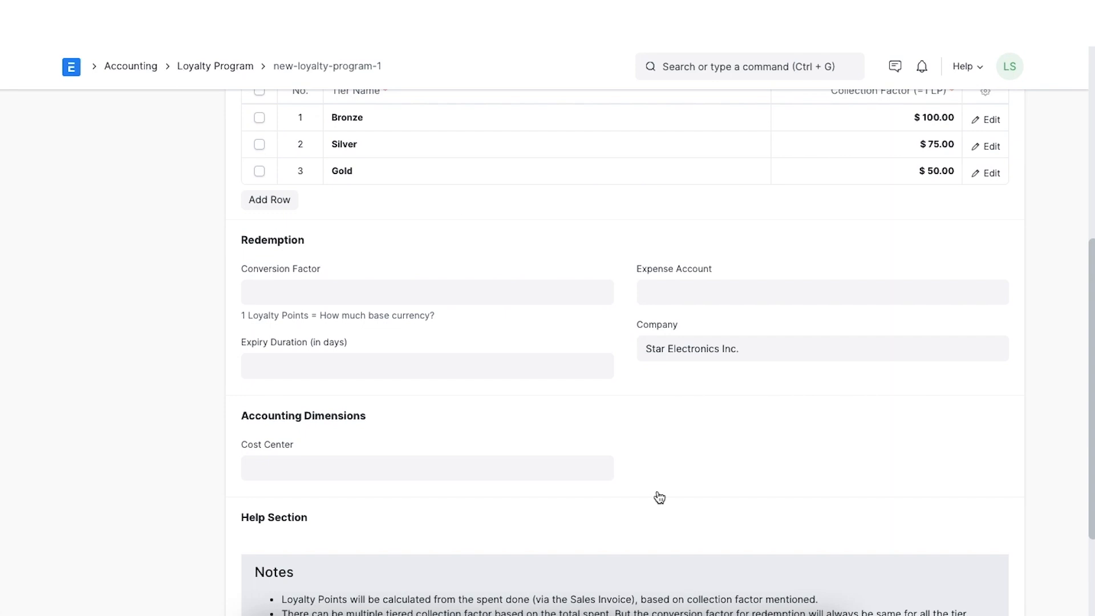
pyautogui.moveTo(574, 253)
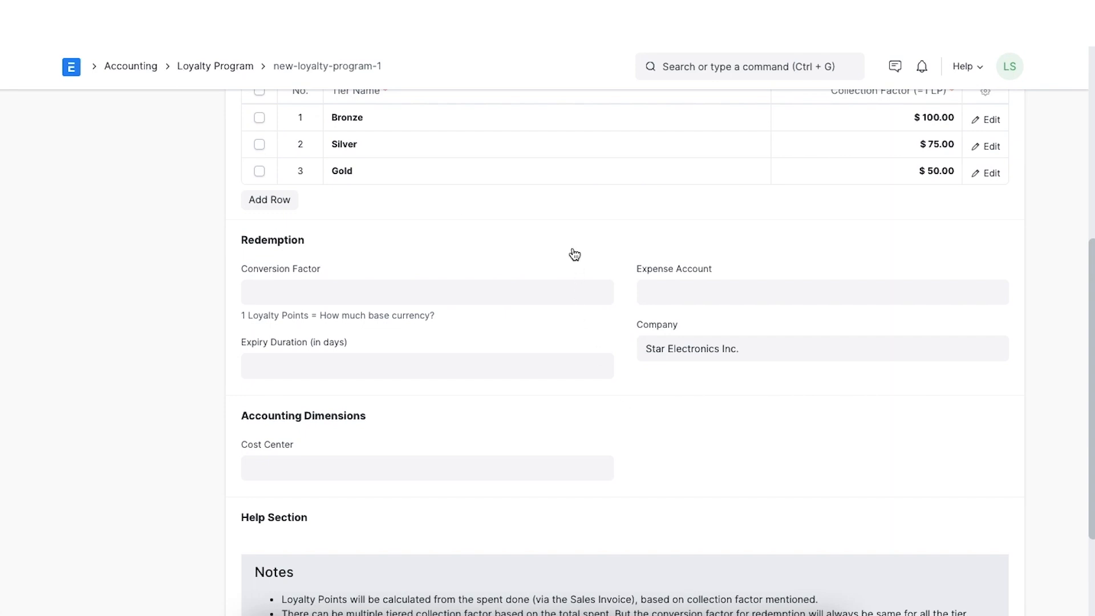
pyautogui.scroll(-3)
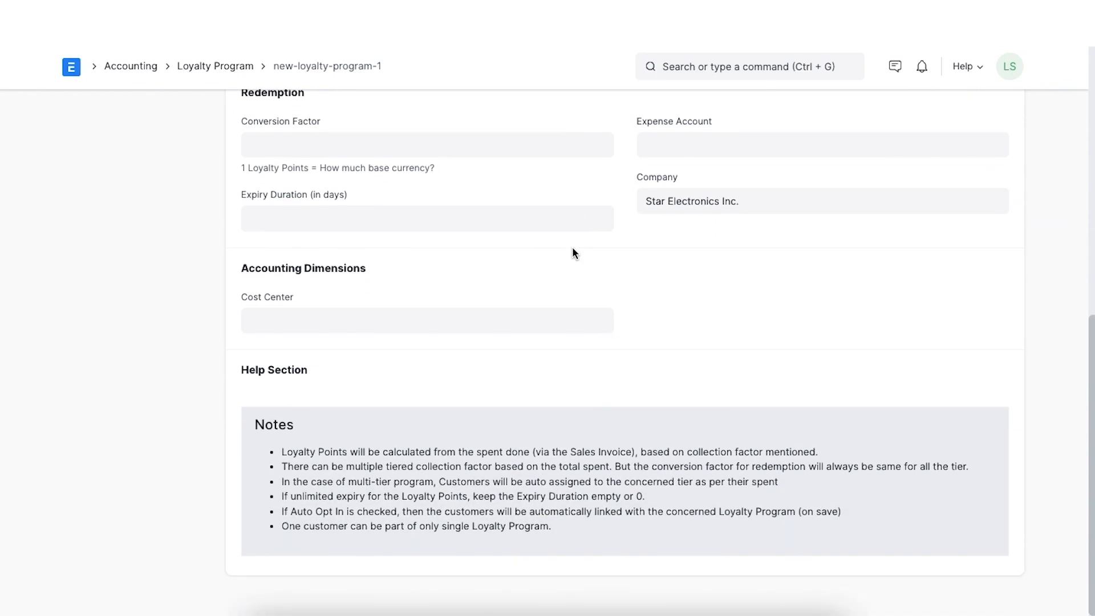
# Set redemption conversion factor 2, expense account Miscellaneous Expenses - SE, expiry 365 days, and save Star Rewards.
pyautogui.click(427, 145)
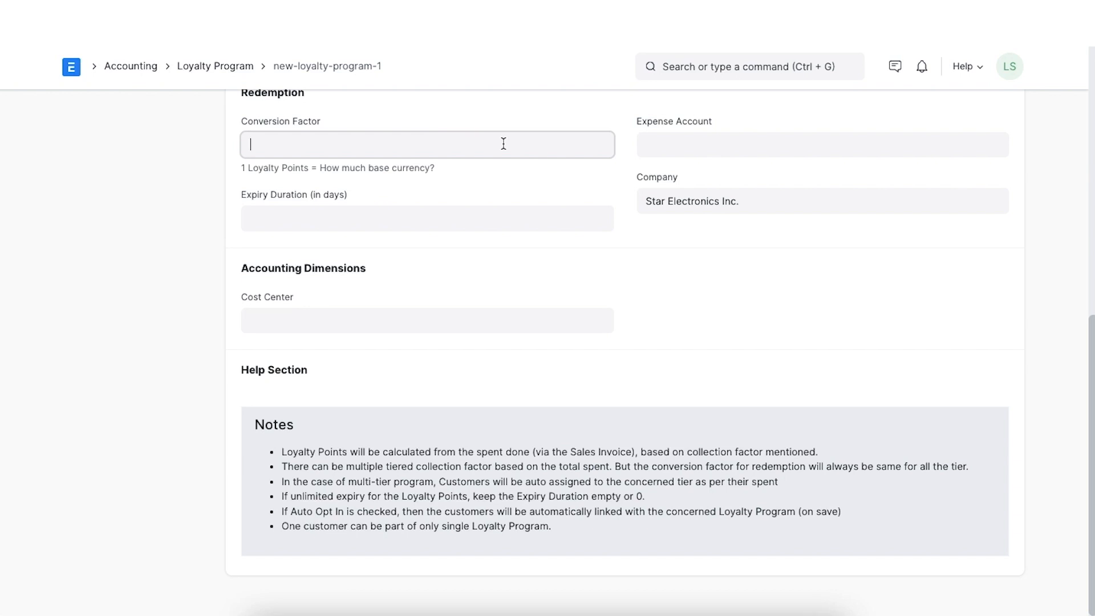
pyautogui.write('2')
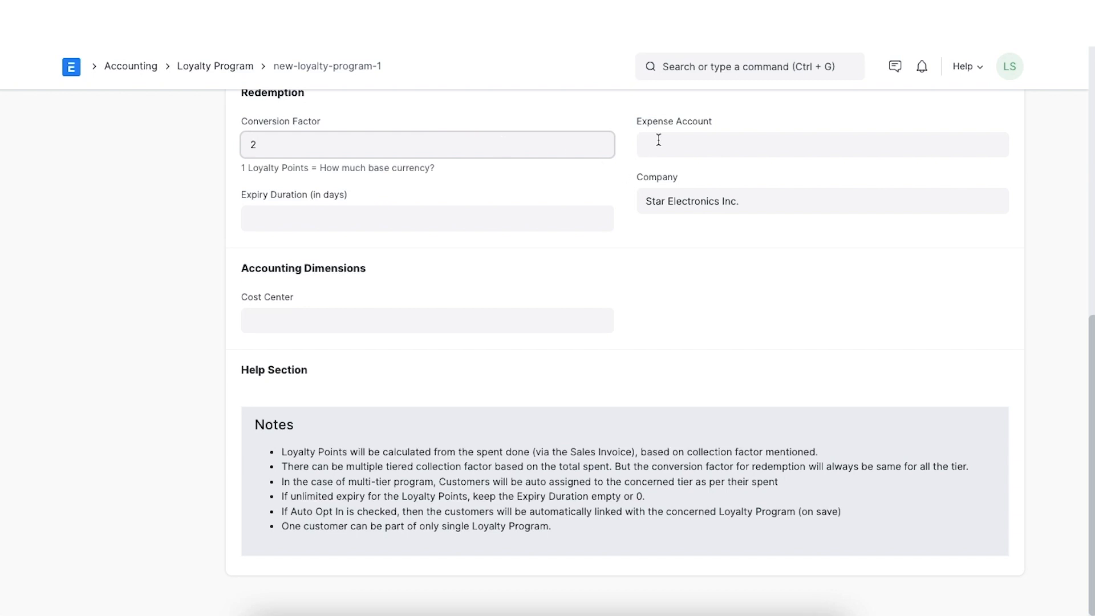
pyautogui.click(822, 145)
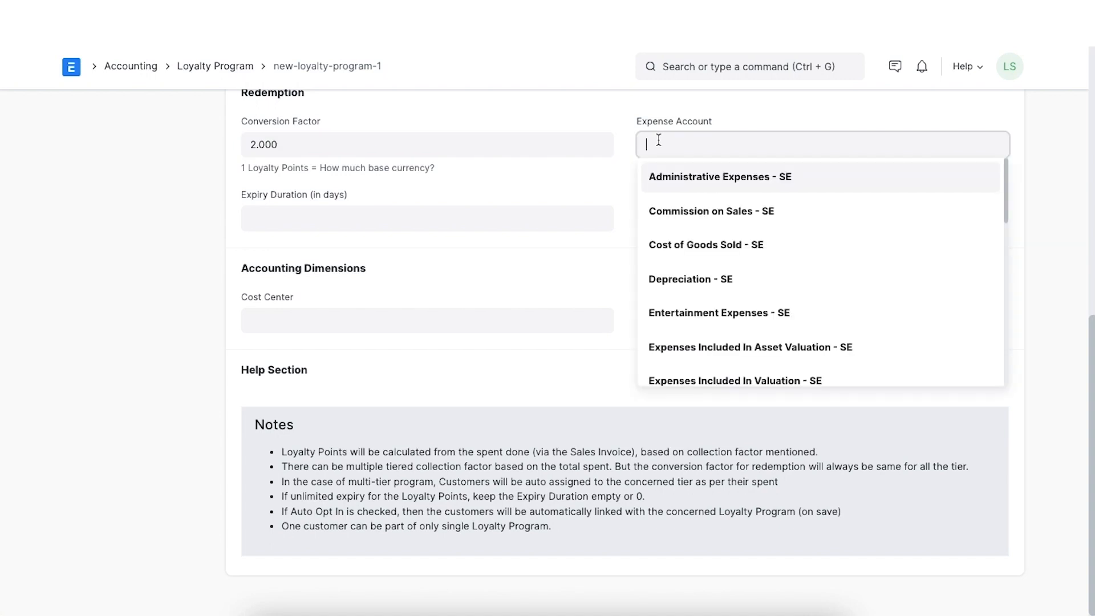
pyautogui.scroll(-3)
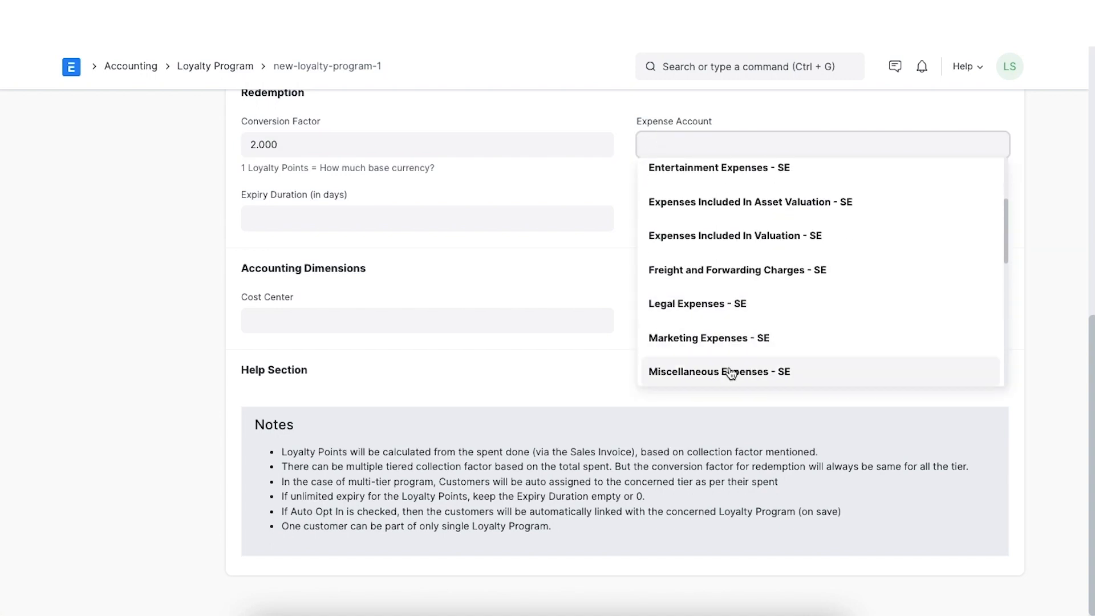
pyautogui.click(719, 370)
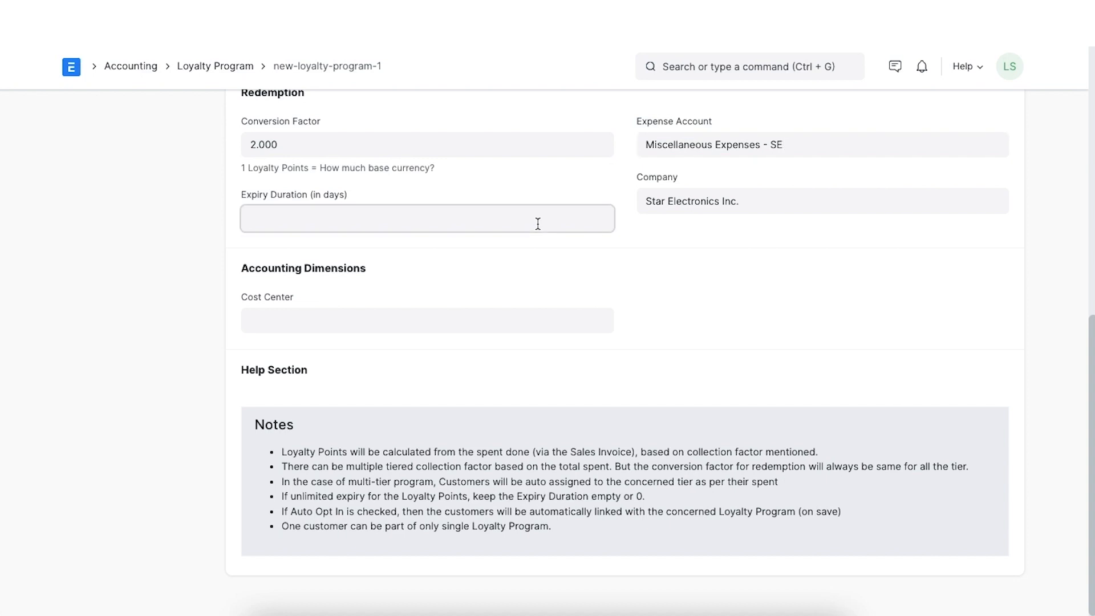
pyautogui.write('365')
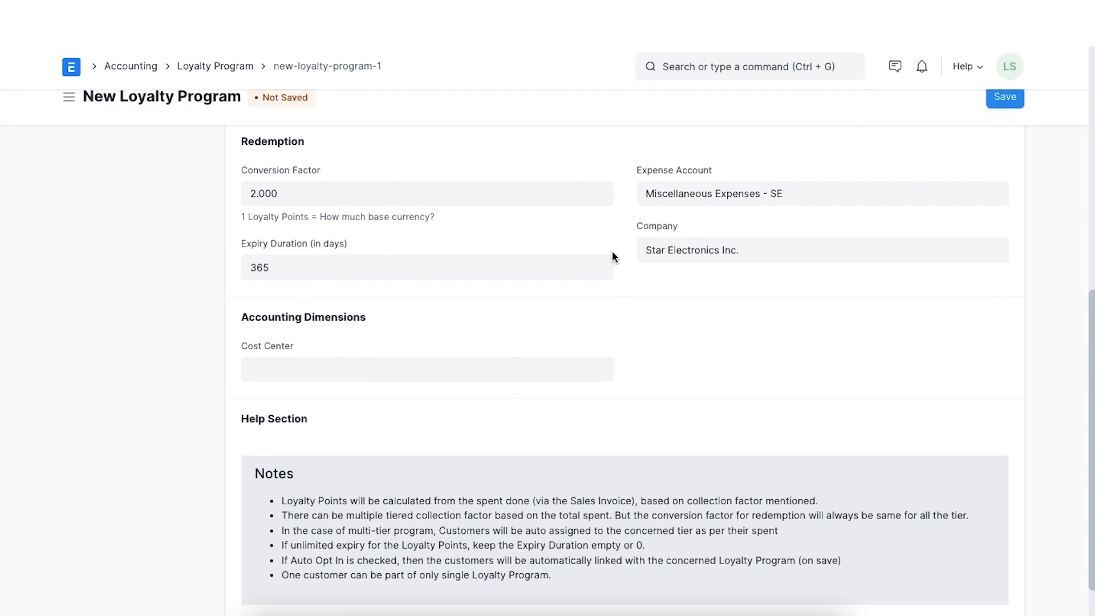
pyautogui.scroll(3)
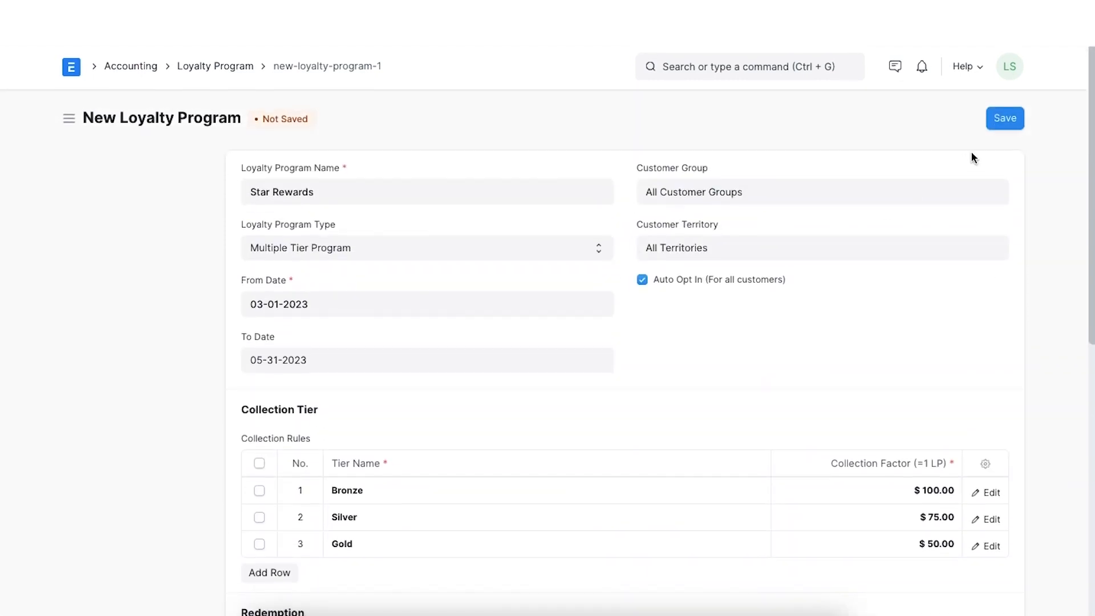
pyautogui.click(1003, 118)
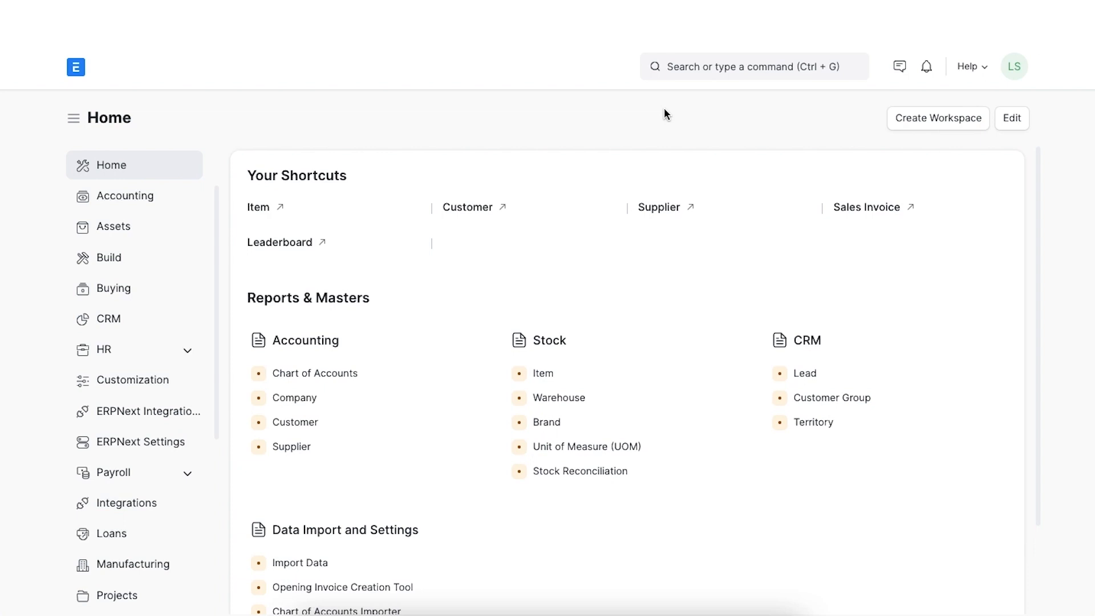
pyautogui.moveTo(681, 75)
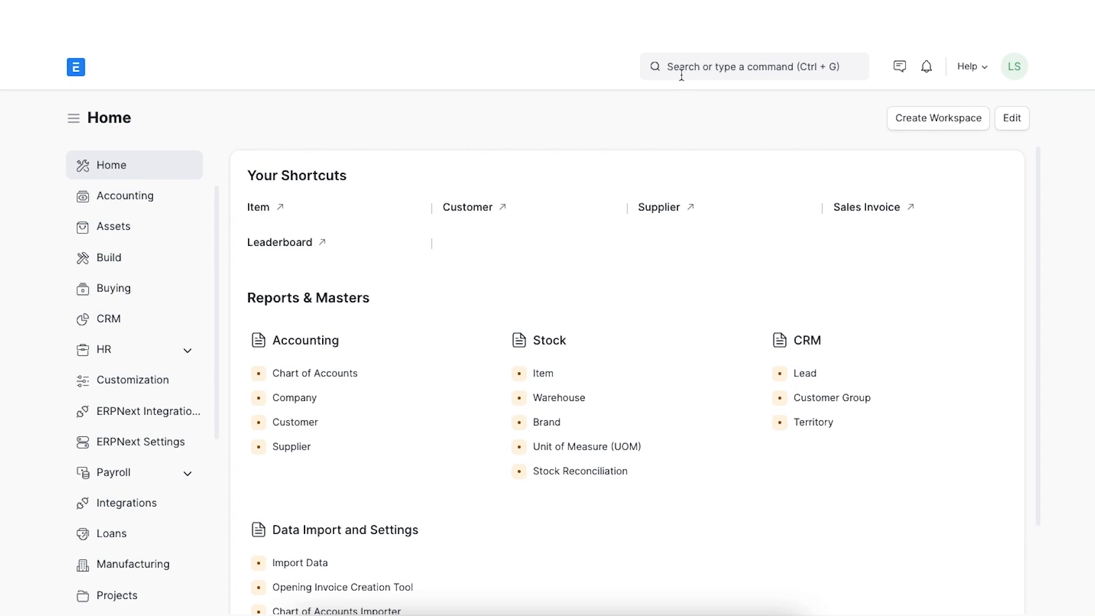
# Open customer Federated Co. and reach the Loyalty Points section under Accounting.
pyautogui.write('customer')
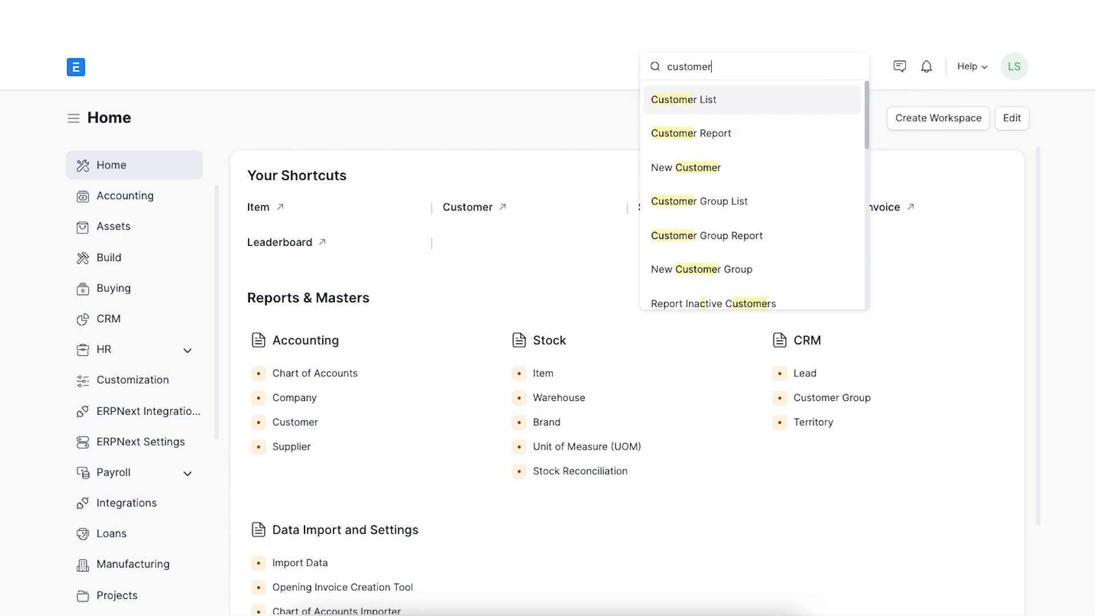
pyautogui.click(683, 99)
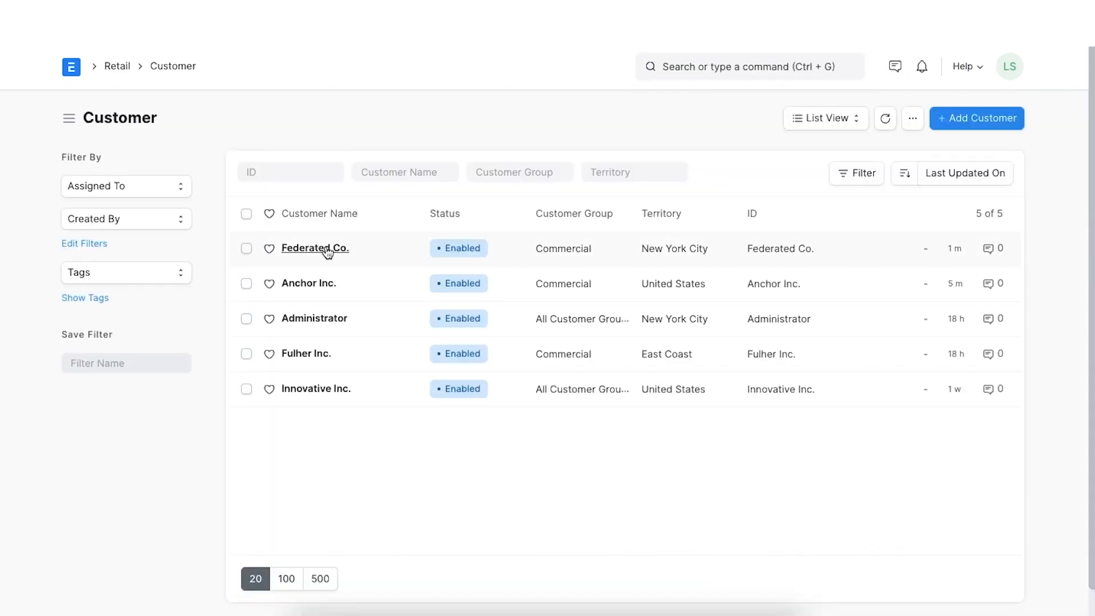
pyautogui.click(314, 249)
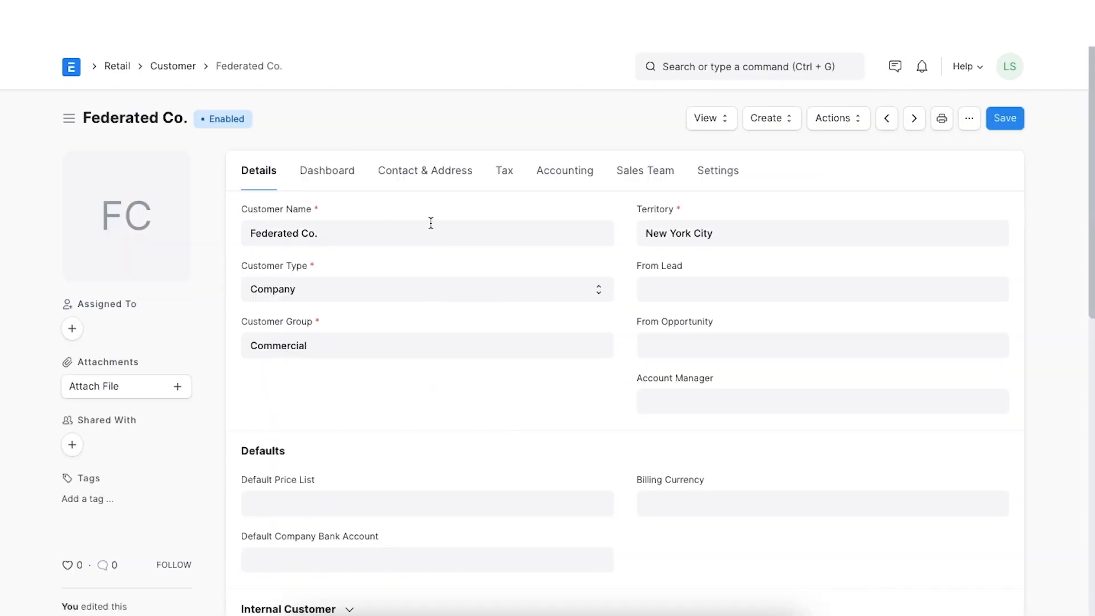
pyautogui.click(564, 170)
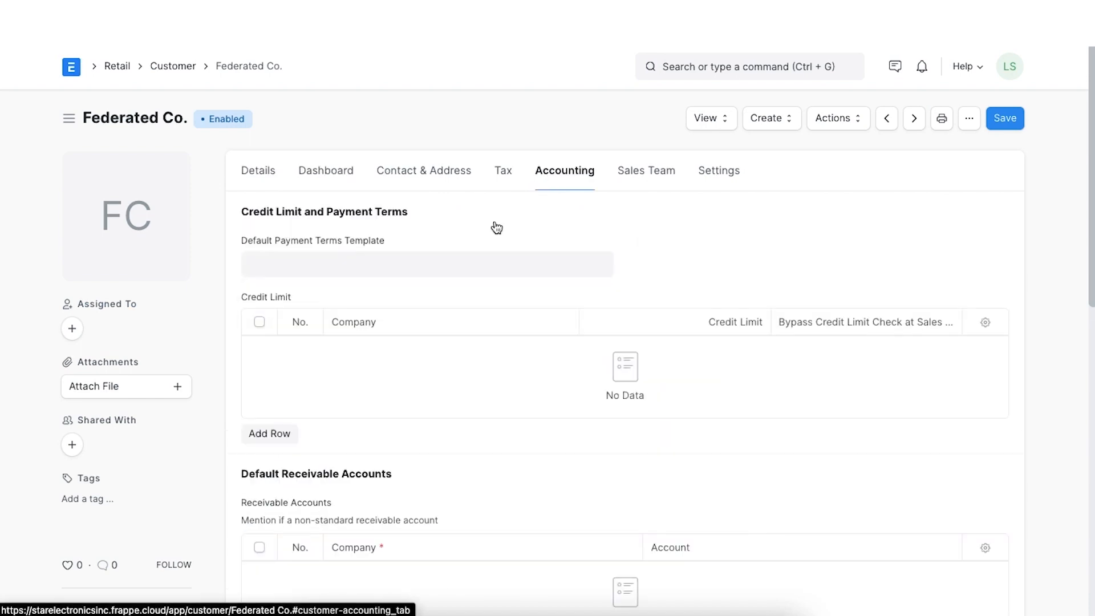
pyautogui.scroll(-3)
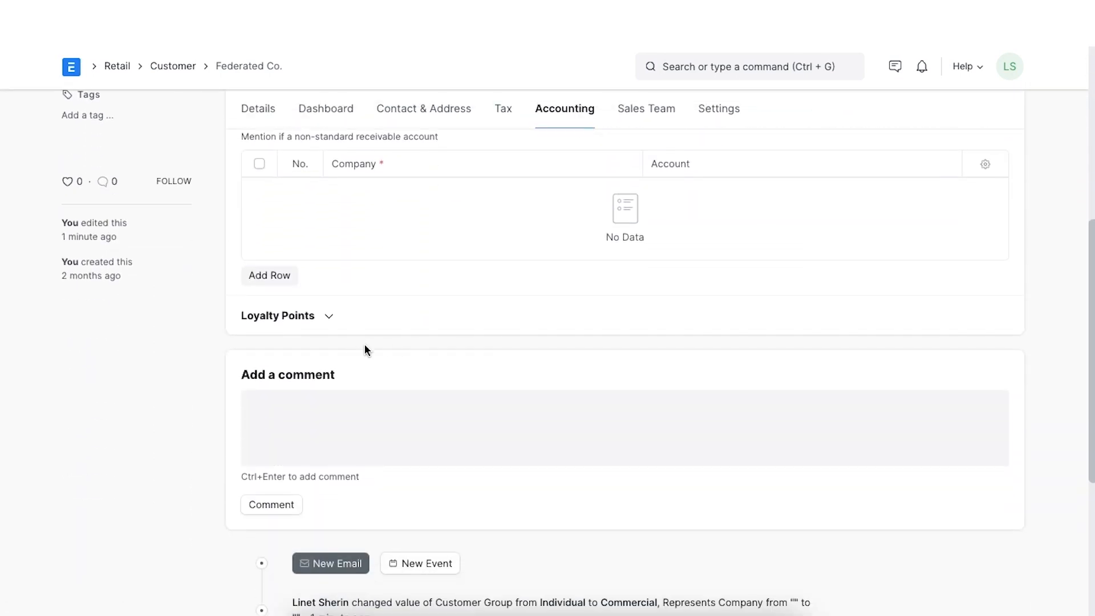
pyautogui.click(277, 314)
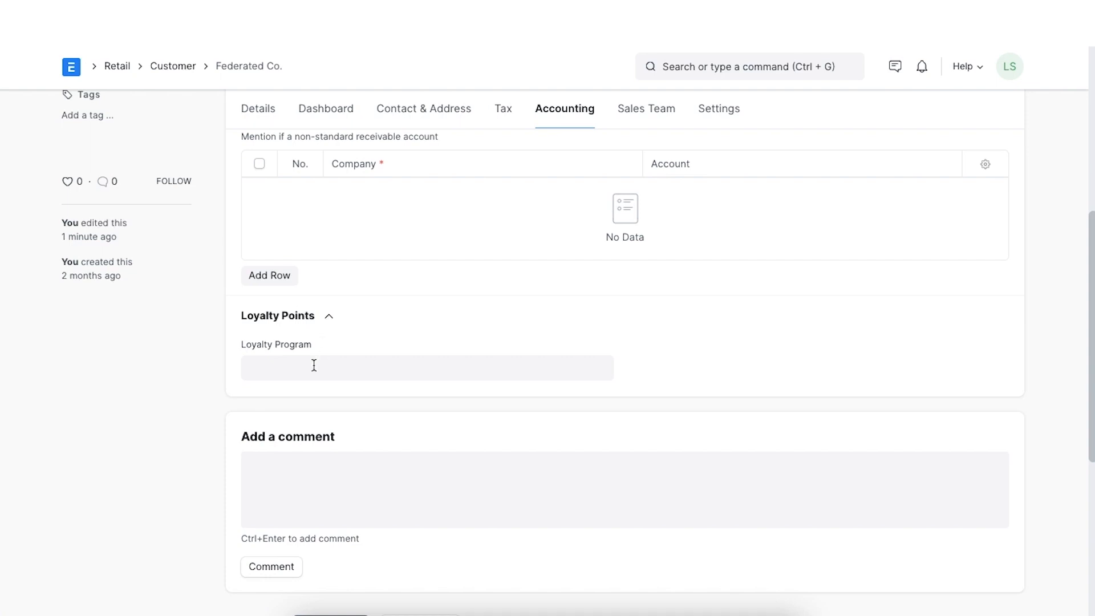
# Assign Star Rewards as the customer's loyalty program, save, and start a new sales invoice.
pyautogui.write('Star Rewards')
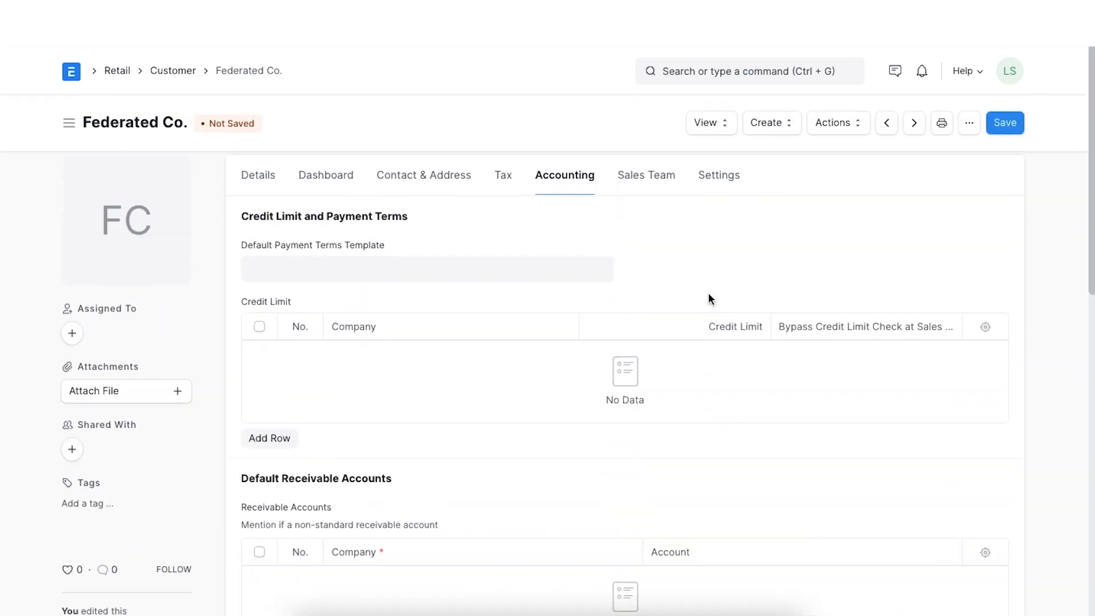
pyautogui.click(1004, 123)
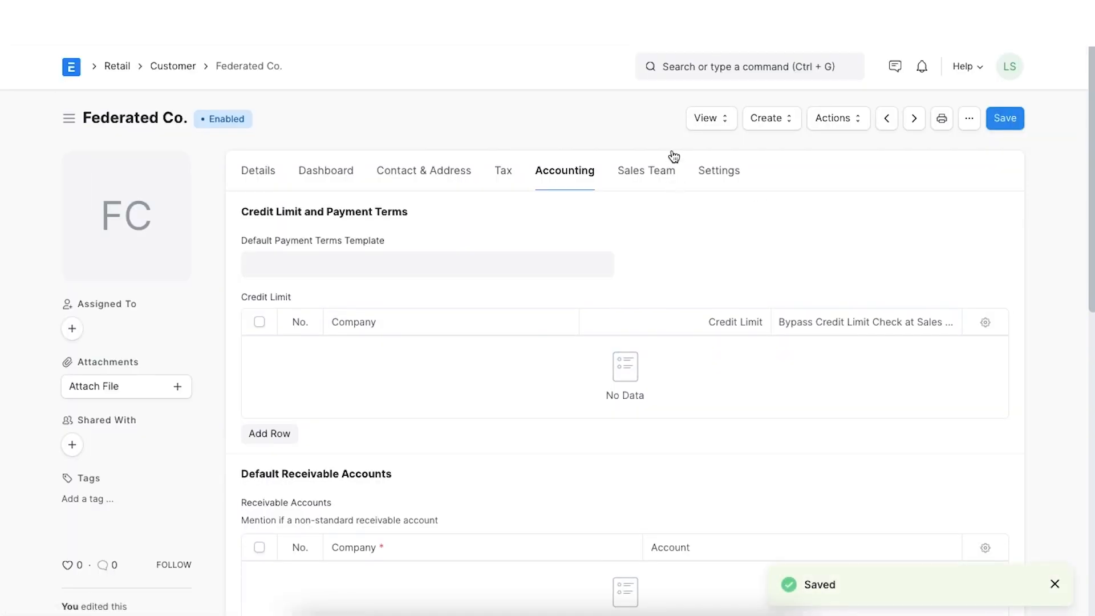
pyautogui.write('new s')
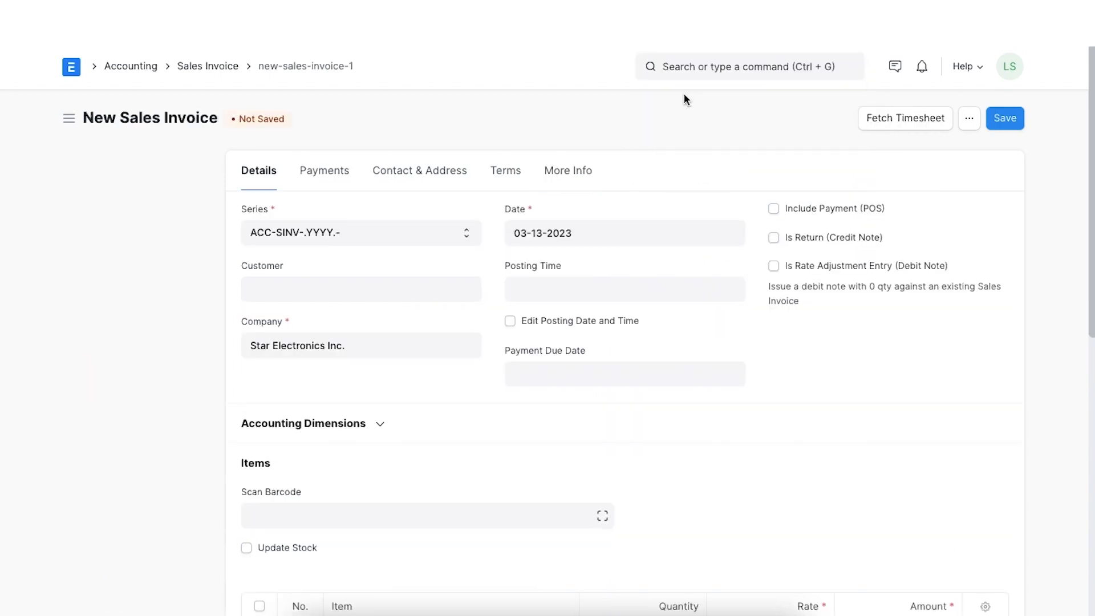
# Set Federated Co. as the invoice customer, save the draft and review its loyalty redemption details.
pyautogui.click(360, 288)
pyautogui.write('Federated Co.')
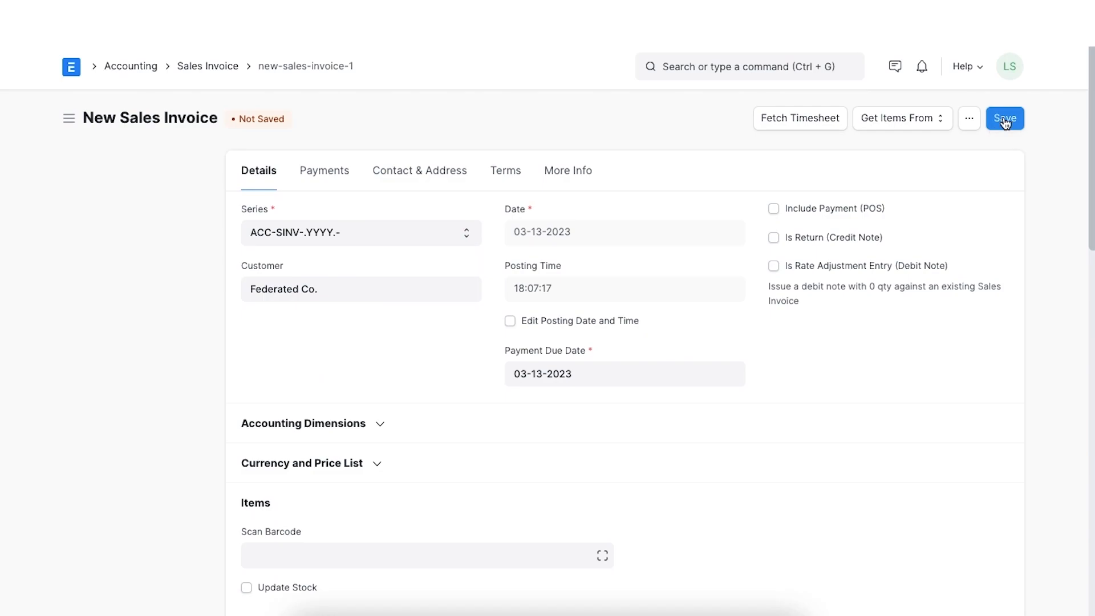
pyautogui.click(1004, 117)
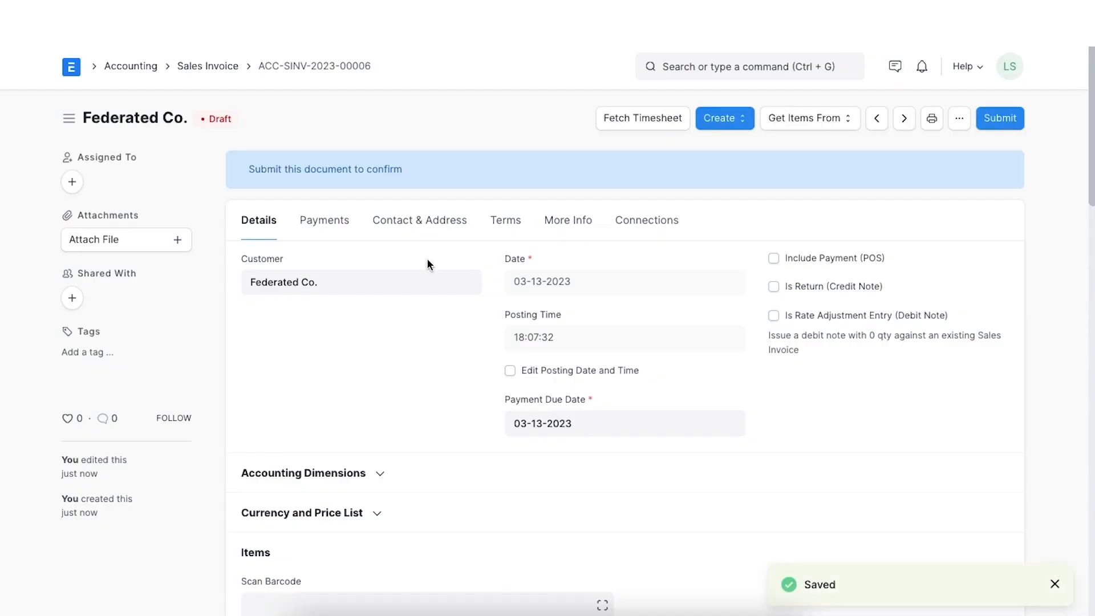
pyautogui.scroll(-3)
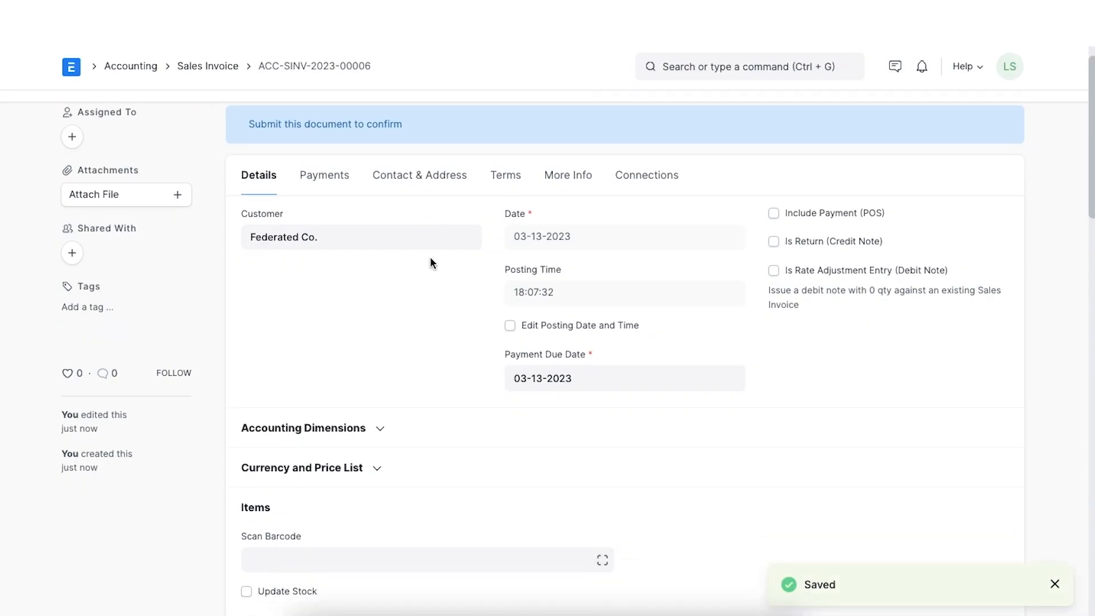
pyautogui.click(323, 179)
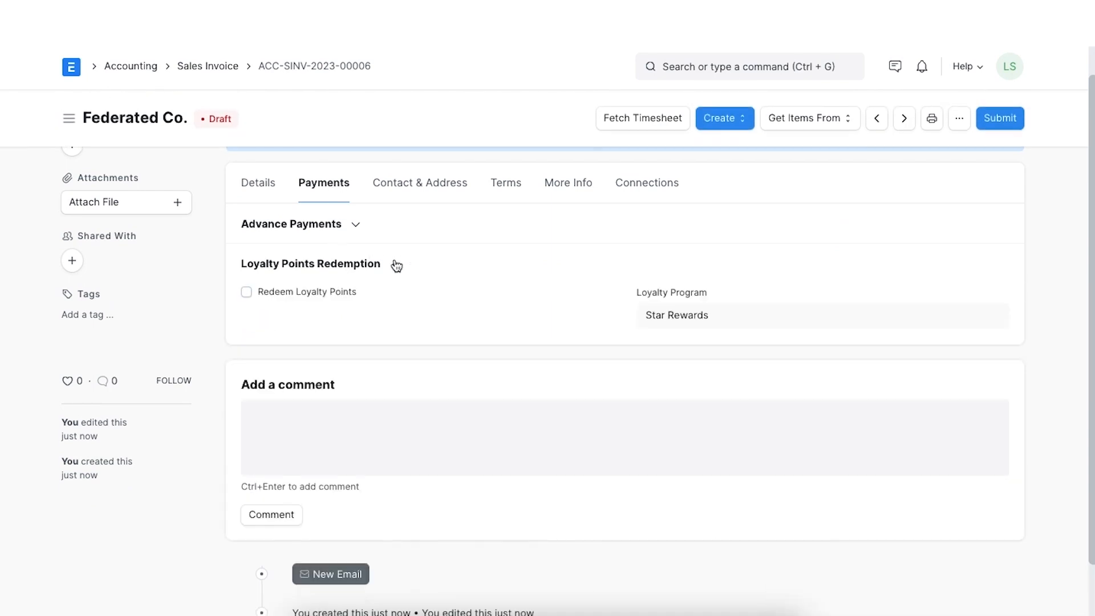
pyautogui.click(394, 263)
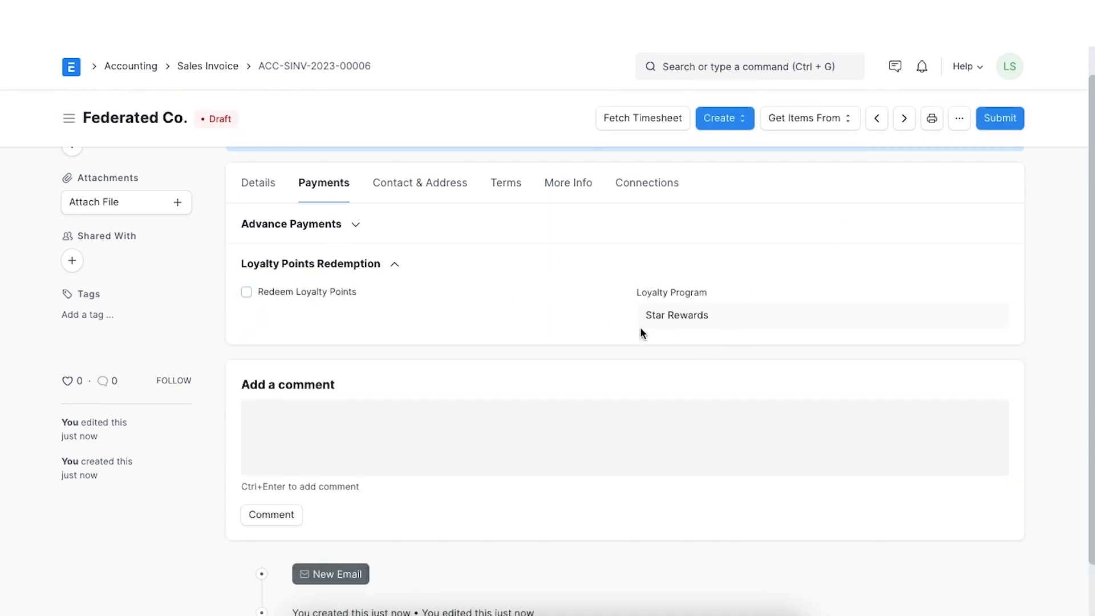
# Submit invoice ACC-SINV-2023-00006 and confirm so it becomes Unpaid.
pyautogui.click(999, 118)
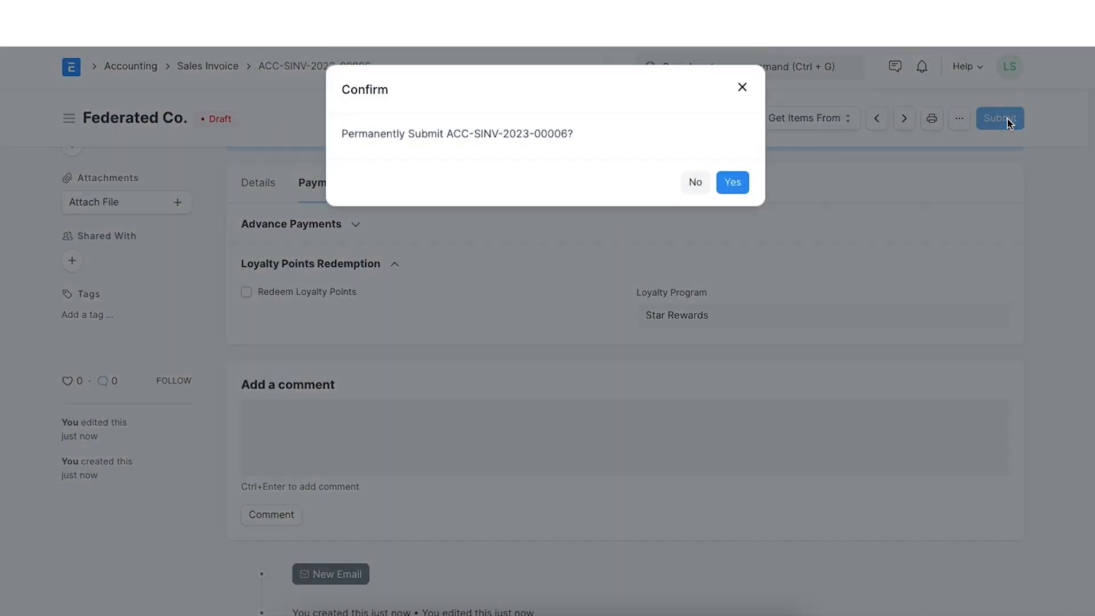
pyautogui.click(732, 183)
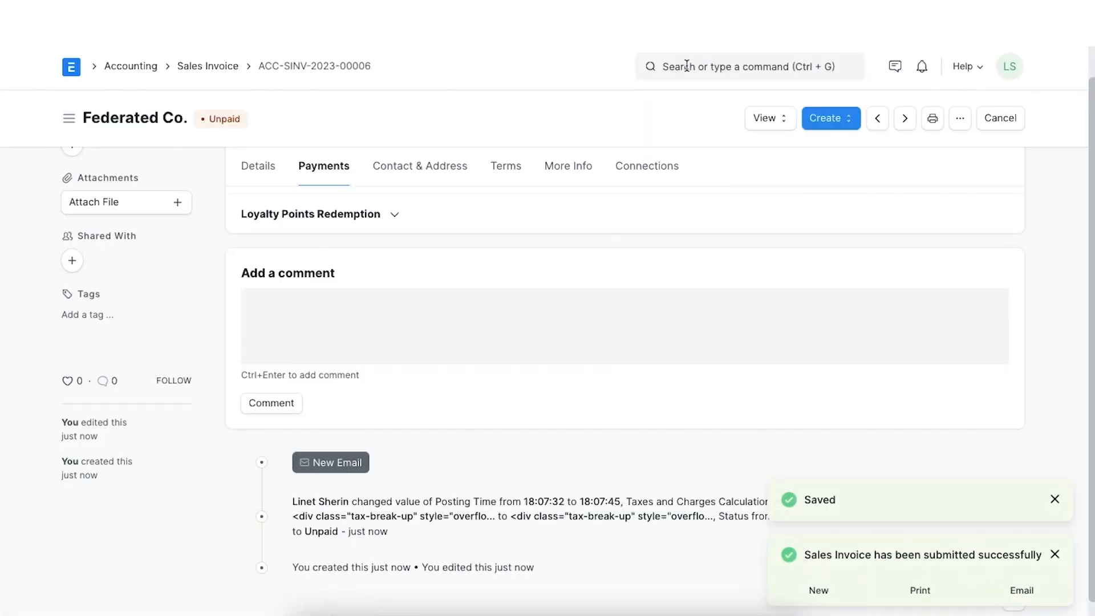
# Open Federated Co.'s loyalty point entry showing 101 Star Rewards points earned.
pyautogui.write('loyalty poin')
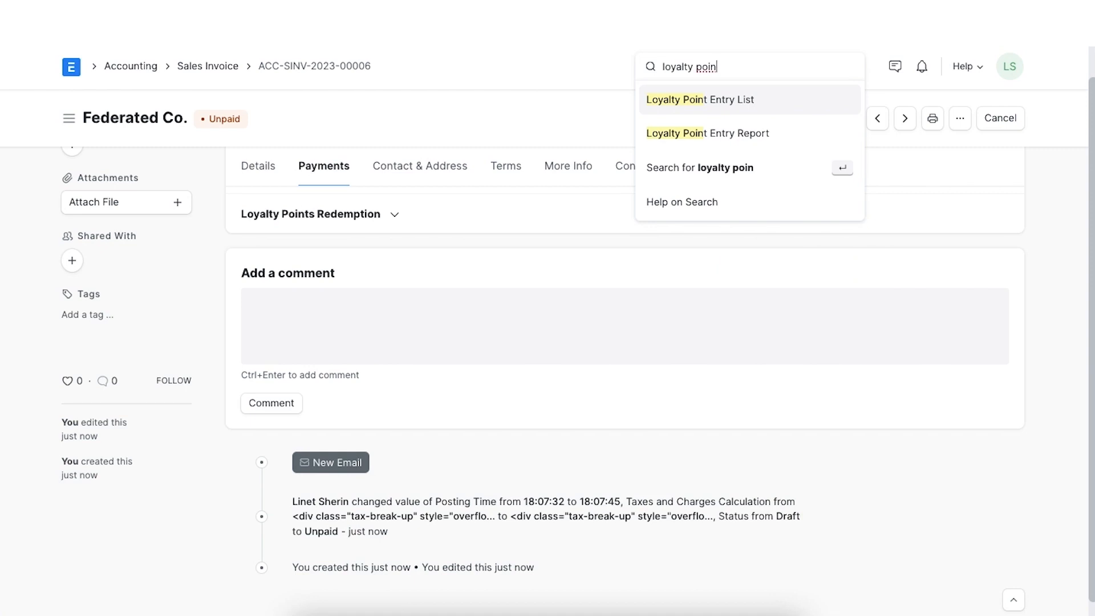
pyautogui.click(699, 99)
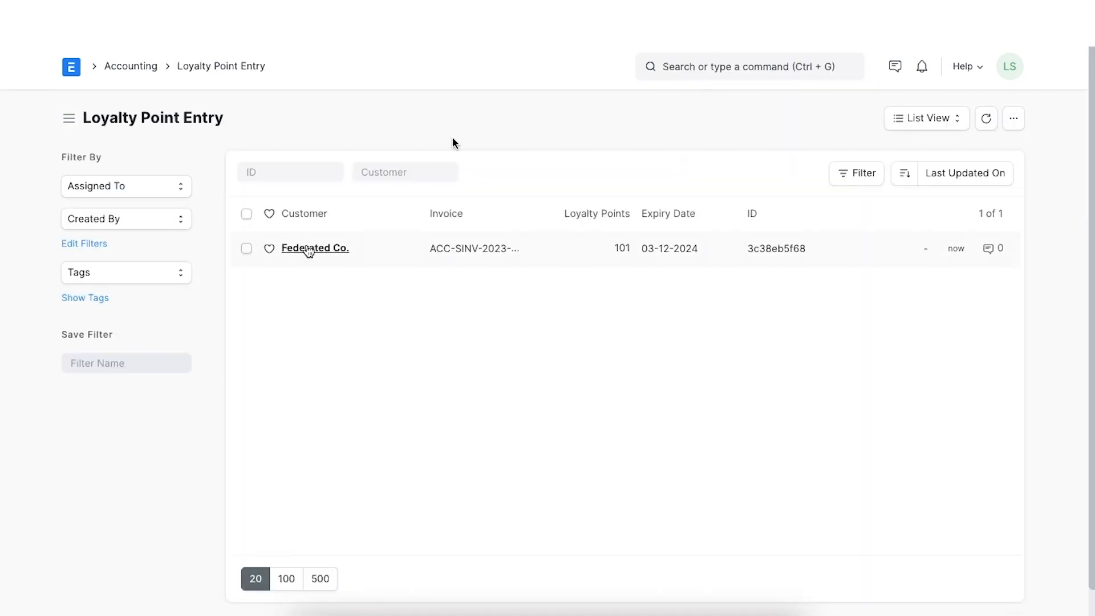
pyautogui.click(315, 247)
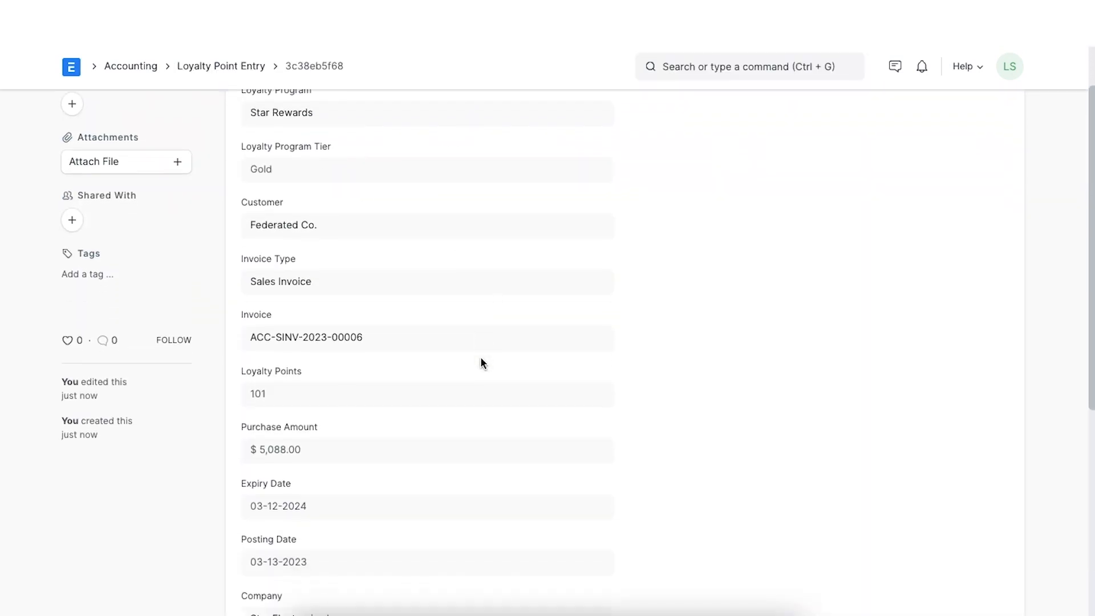
pyautogui.scroll(-3)
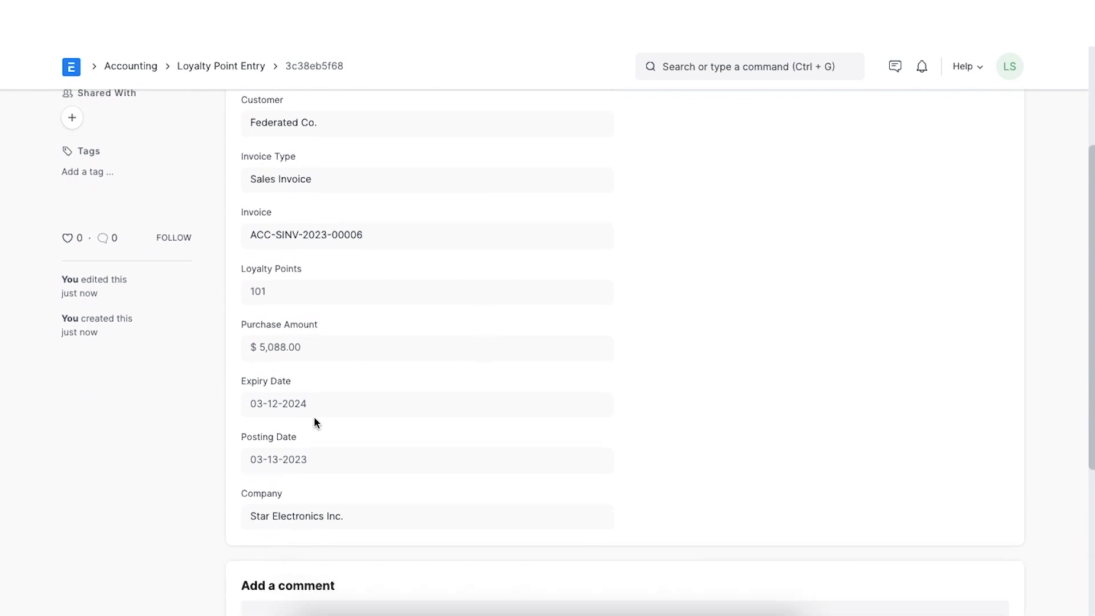
pyautogui.moveTo(250, 484)
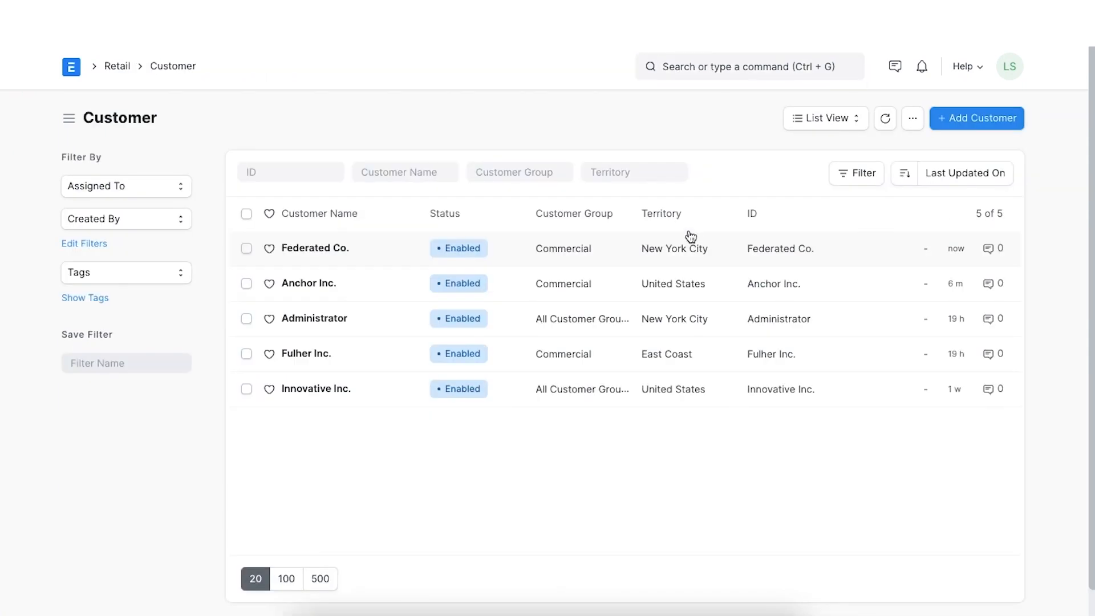
# Check Federated Co.'s customer dashboard showing 101 loyalty points.
pyautogui.click(316, 247)
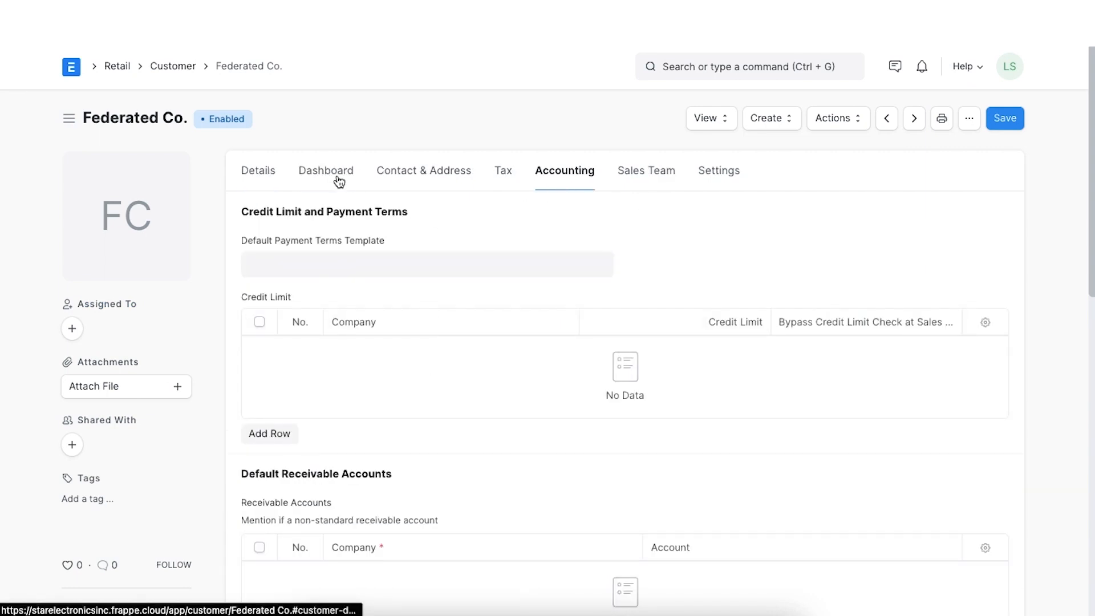
pyautogui.click(326, 170)
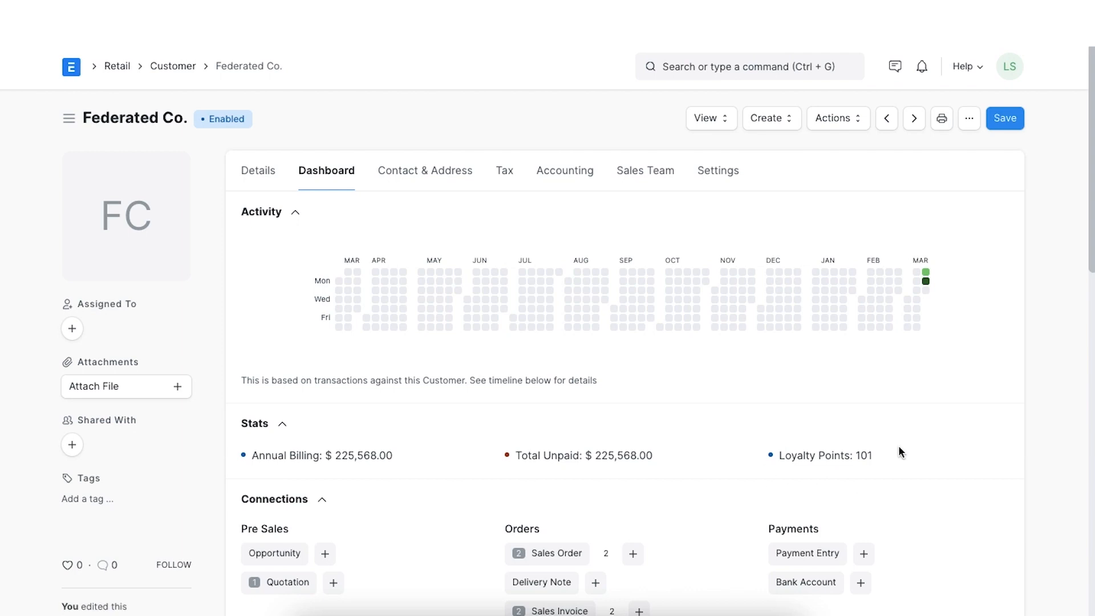
pyautogui.moveTo(856, 482)
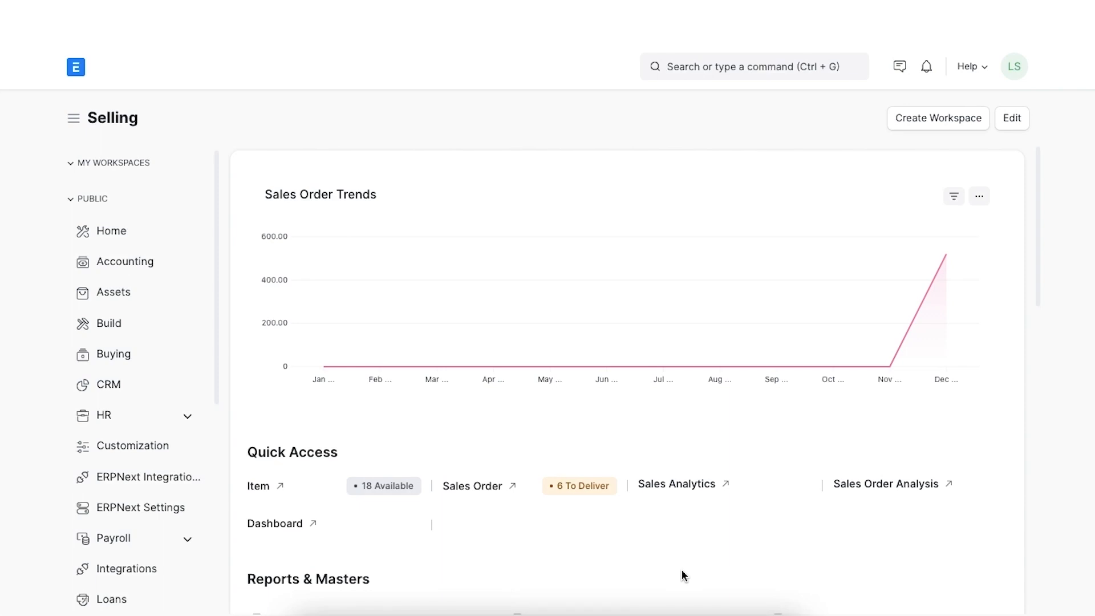
# Open draft invoice ACC-SINV-2023-00007 for Federated Co. and show its loyalty redemption section.
pyautogui.scroll(-3)
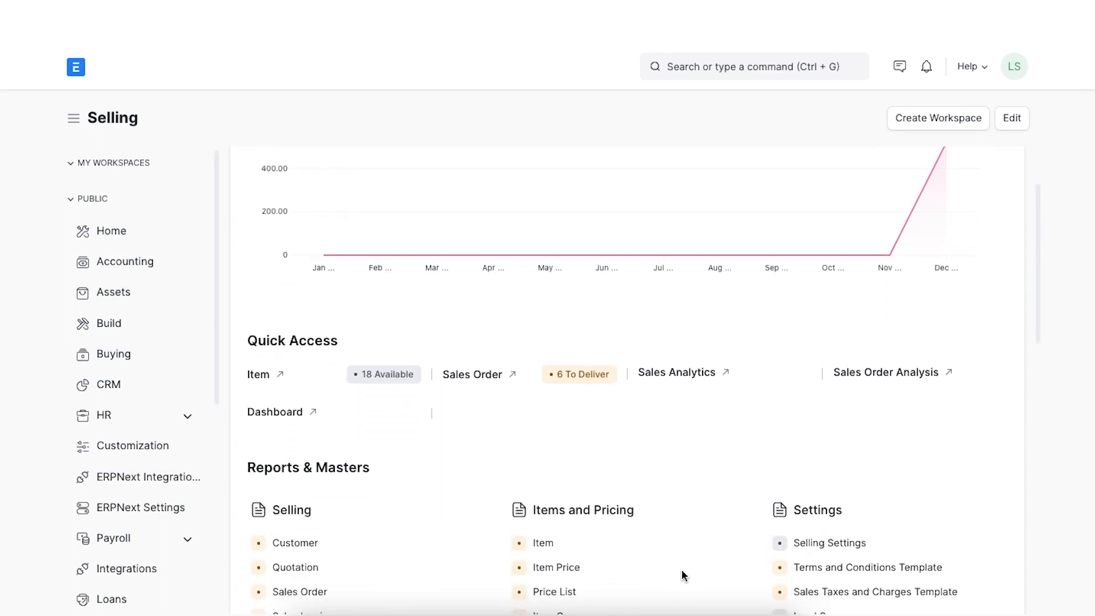
pyautogui.scroll(-3)
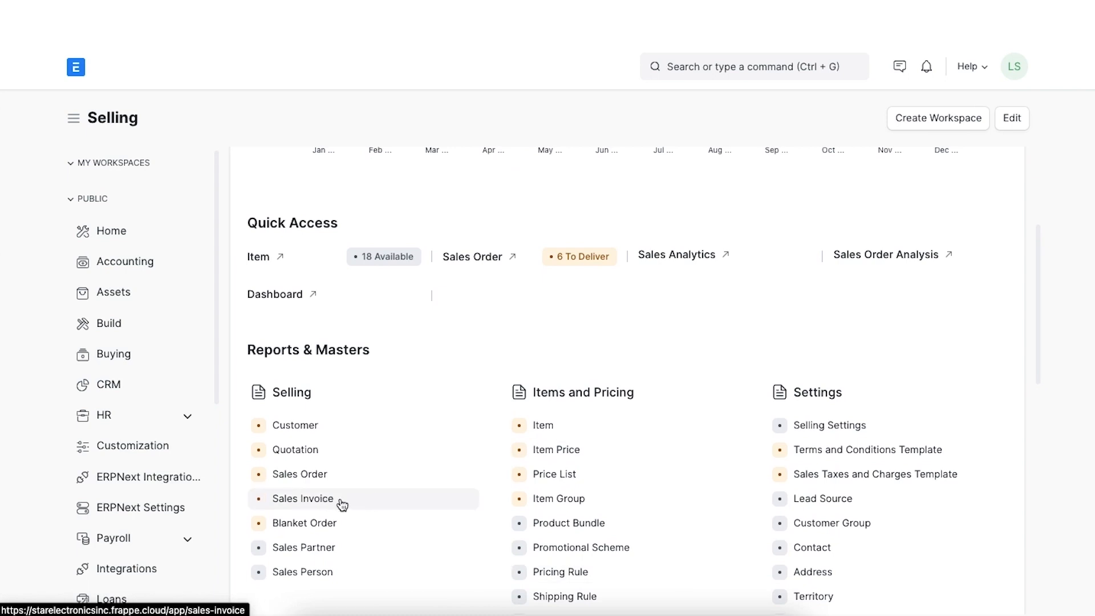
pyautogui.moveTo(356, 504)
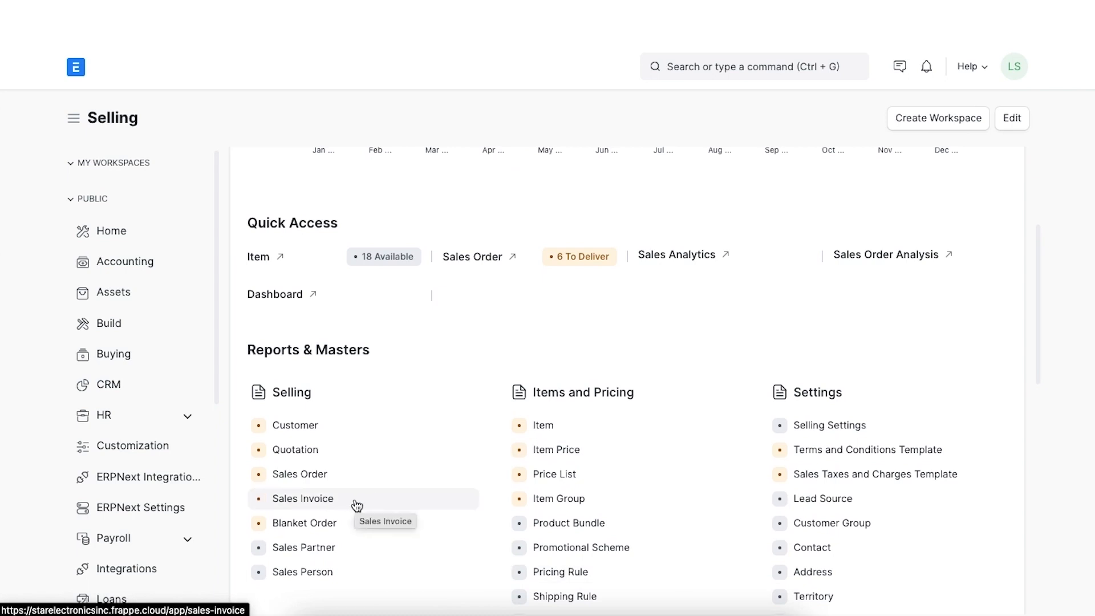
pyautogui.click(304, 499)
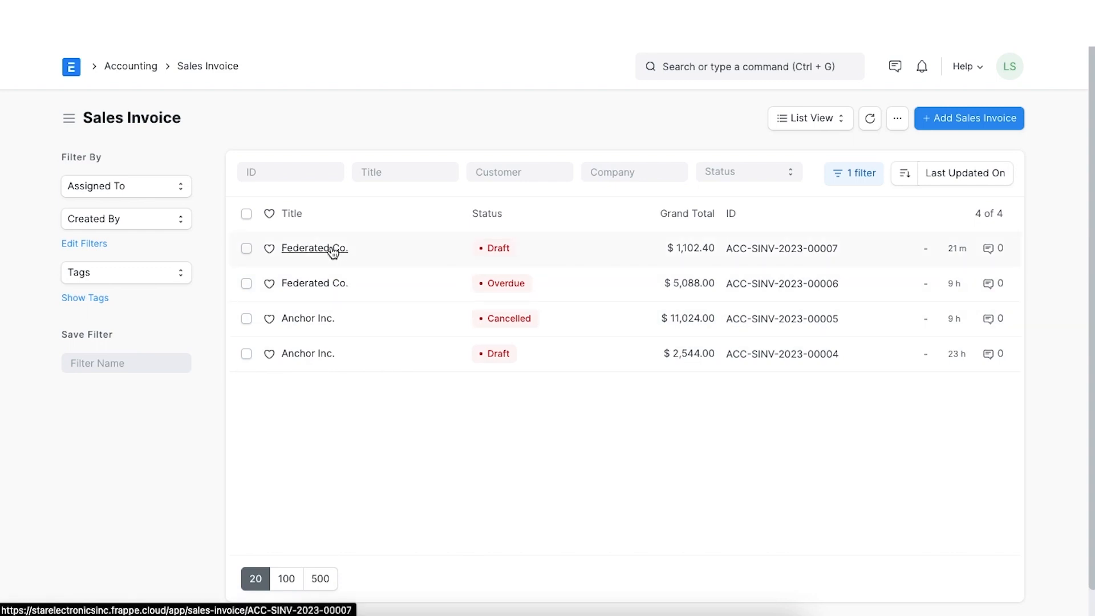
pyautogui.click(313, 248)
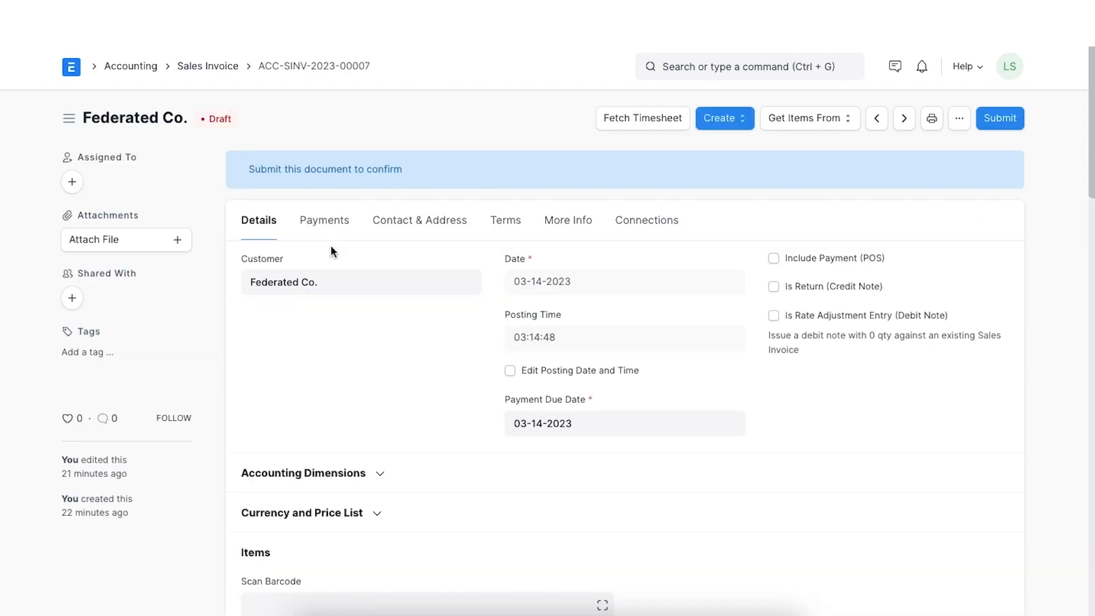
pyautogui.click(324, 220)
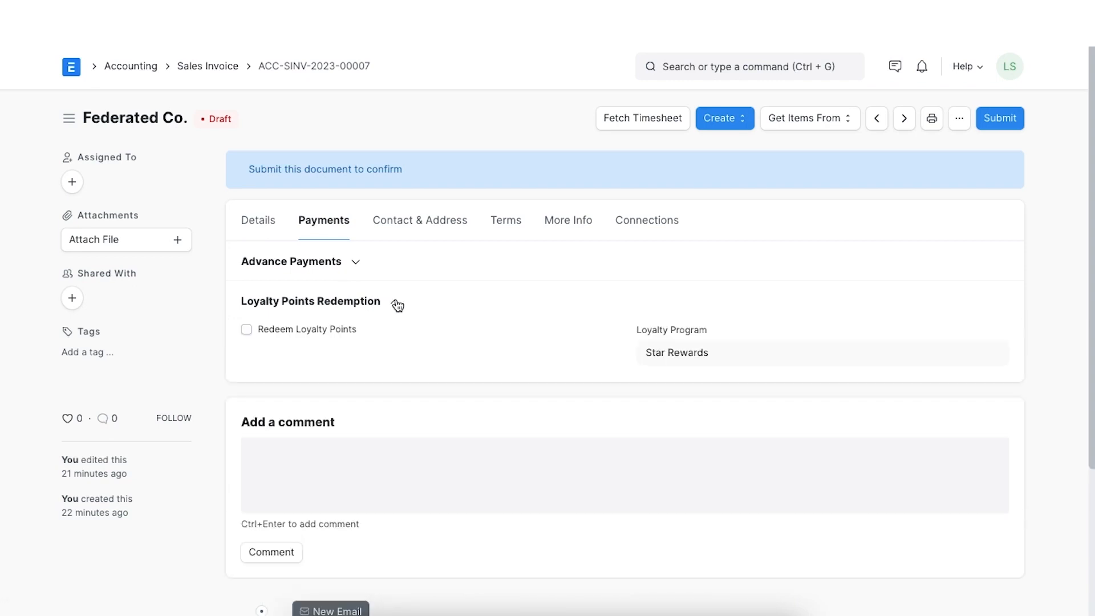
pyautogui.click(393, 301)
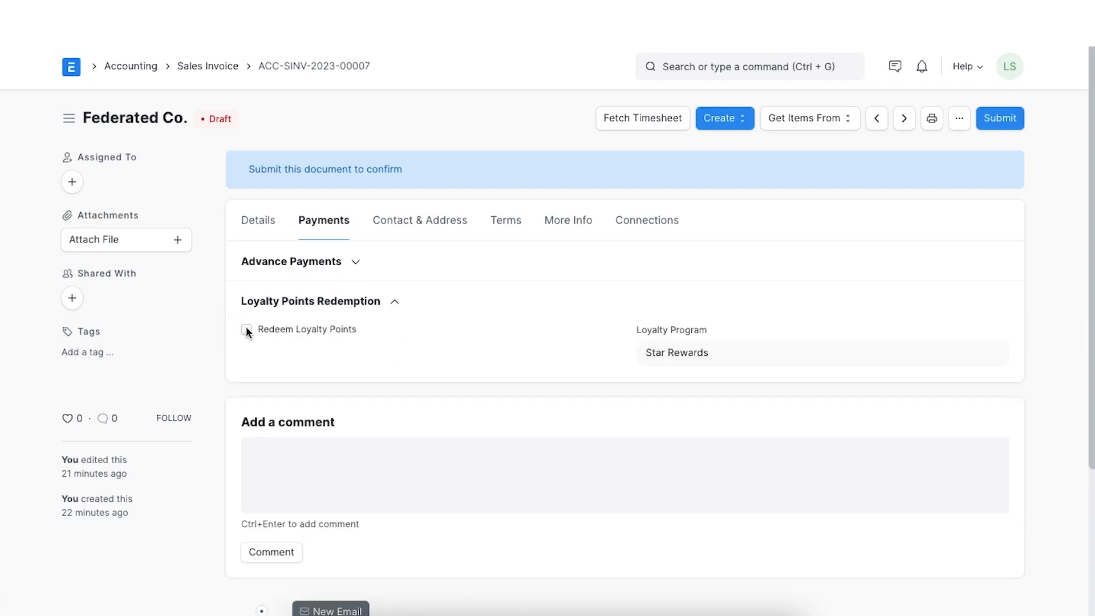
# Redeem 100 loyalty points with redemption cost center Main - SE and save the invoice.
pyautogui.click(246, 328)
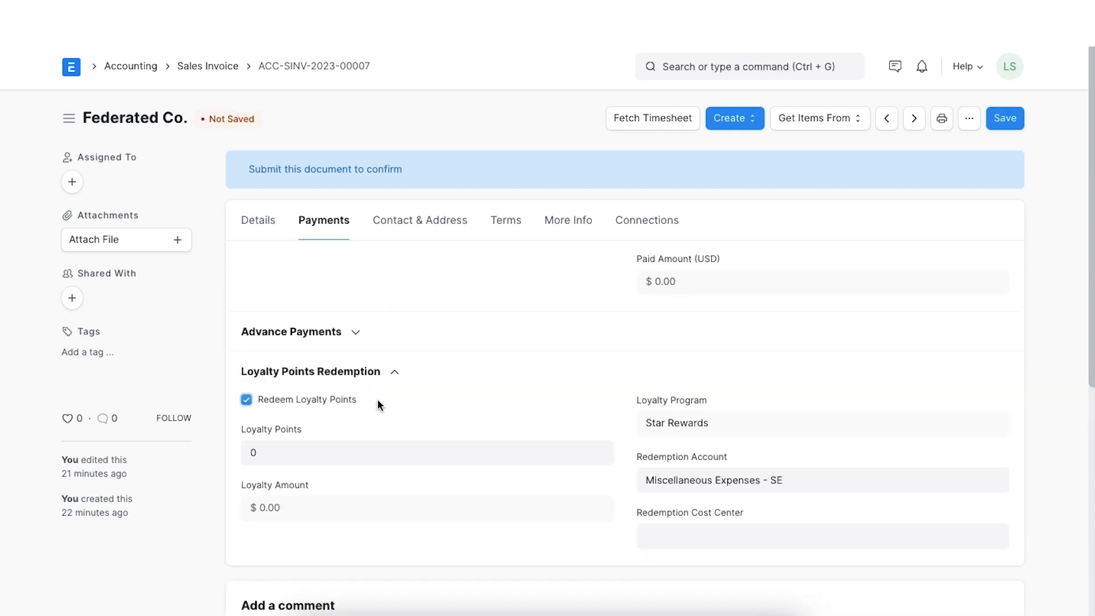
pyautogui.scroll(-3)
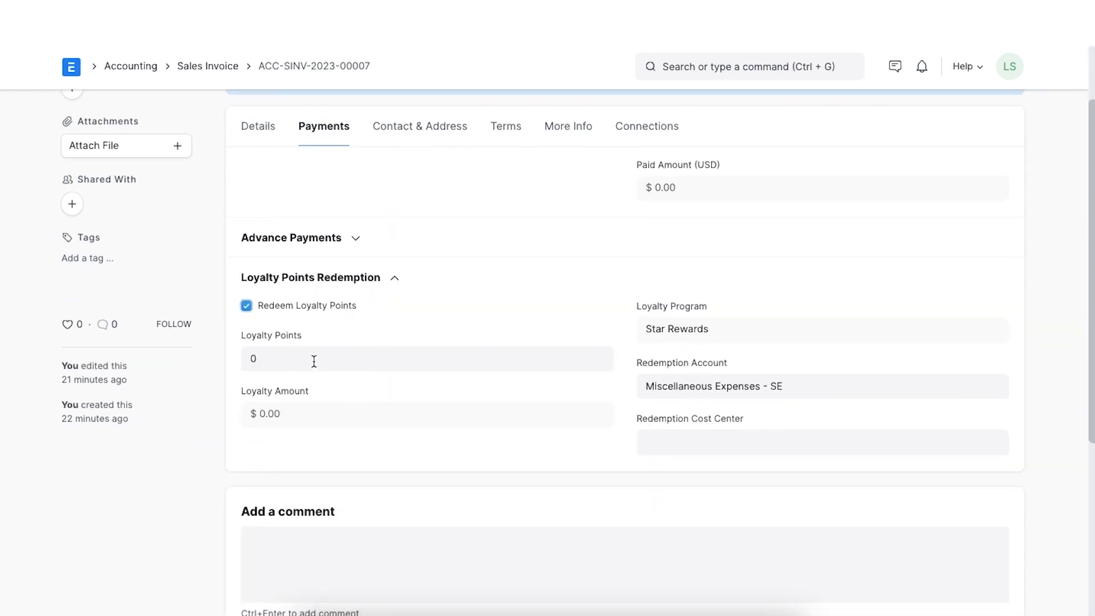
pyautogui.write('100')
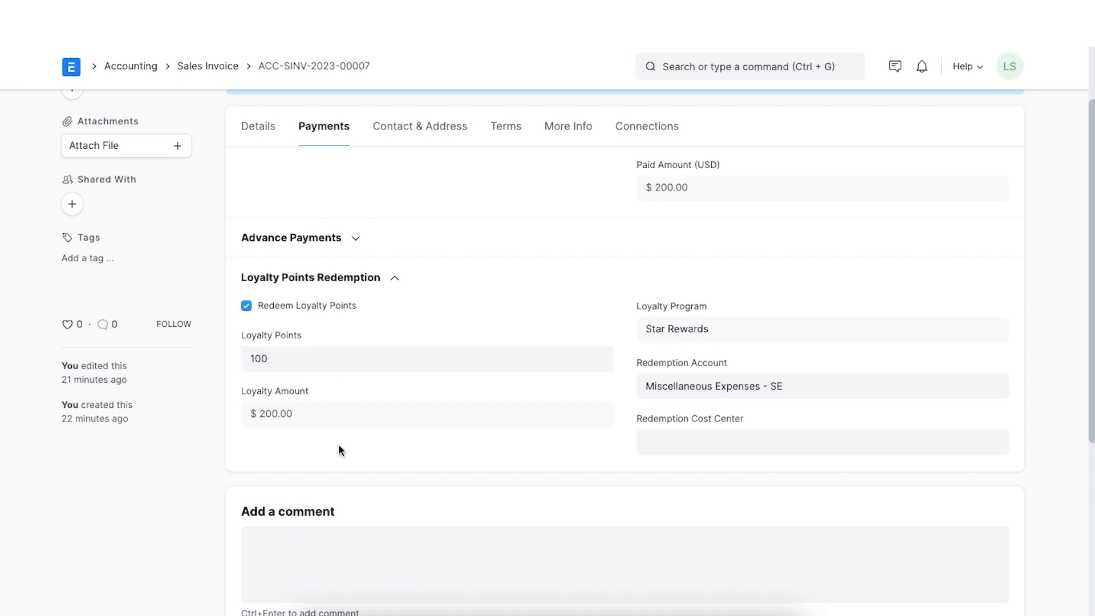
pyautogui.moveTo(720, 409)
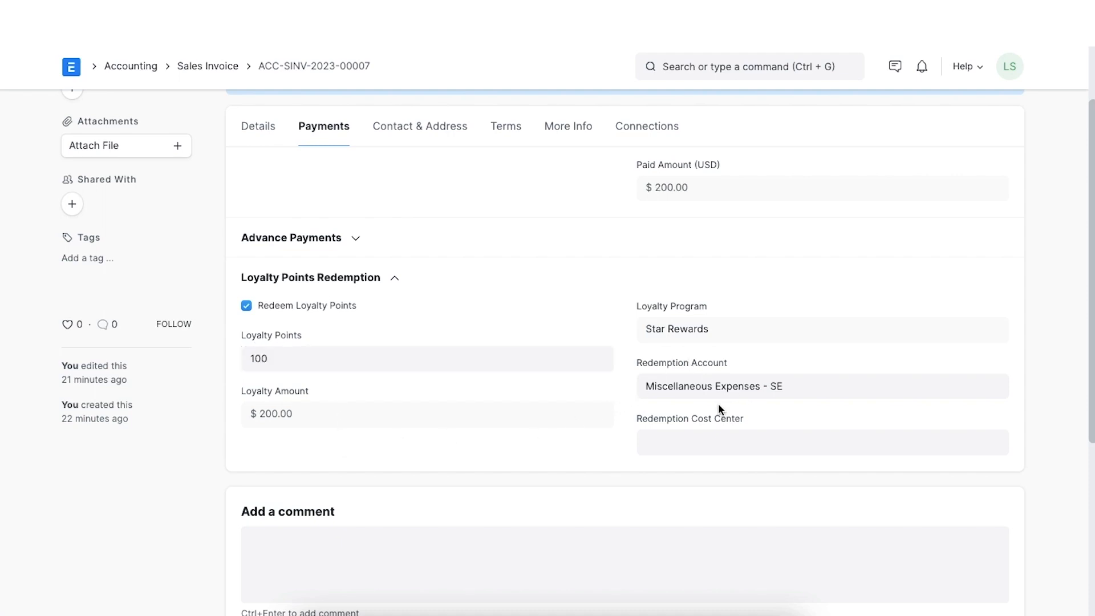
pyautogui.click(823, 442)
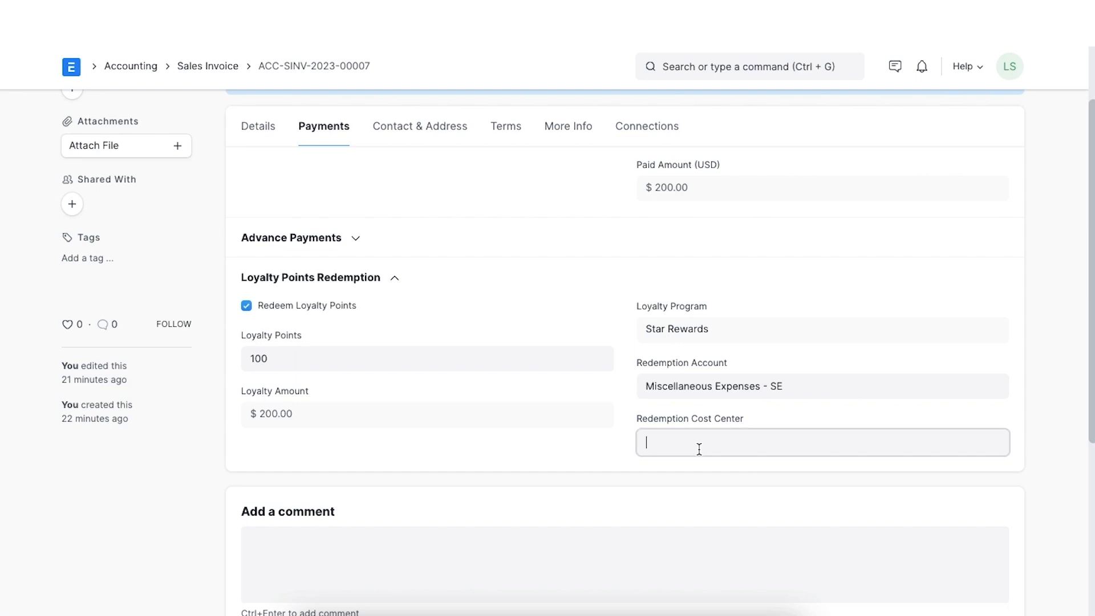
pyautogui.write('Main - SE')
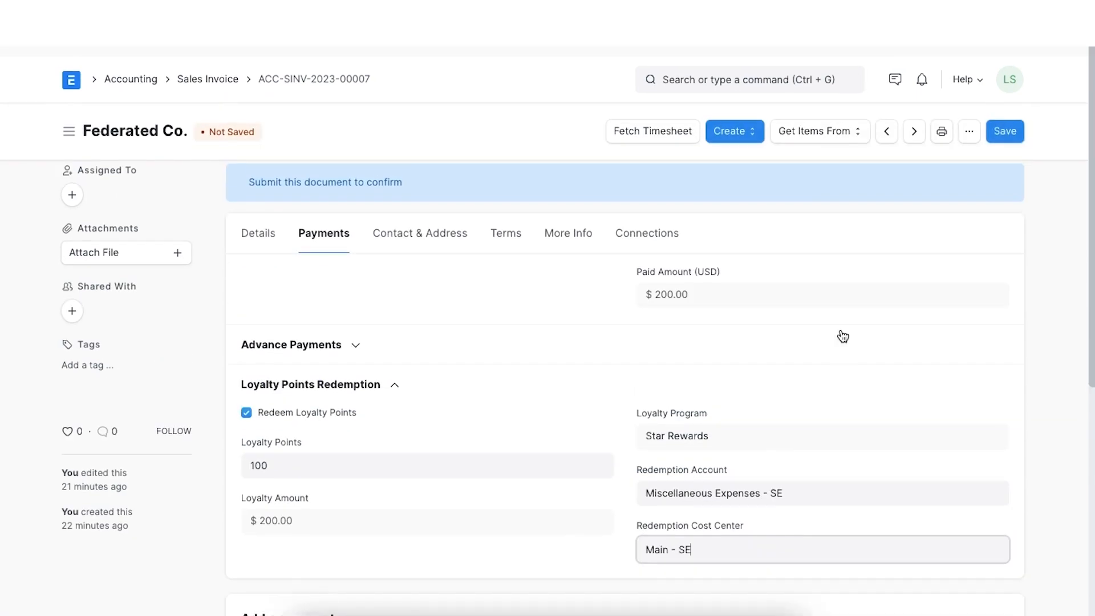
pyautogui.click(1004, 131)
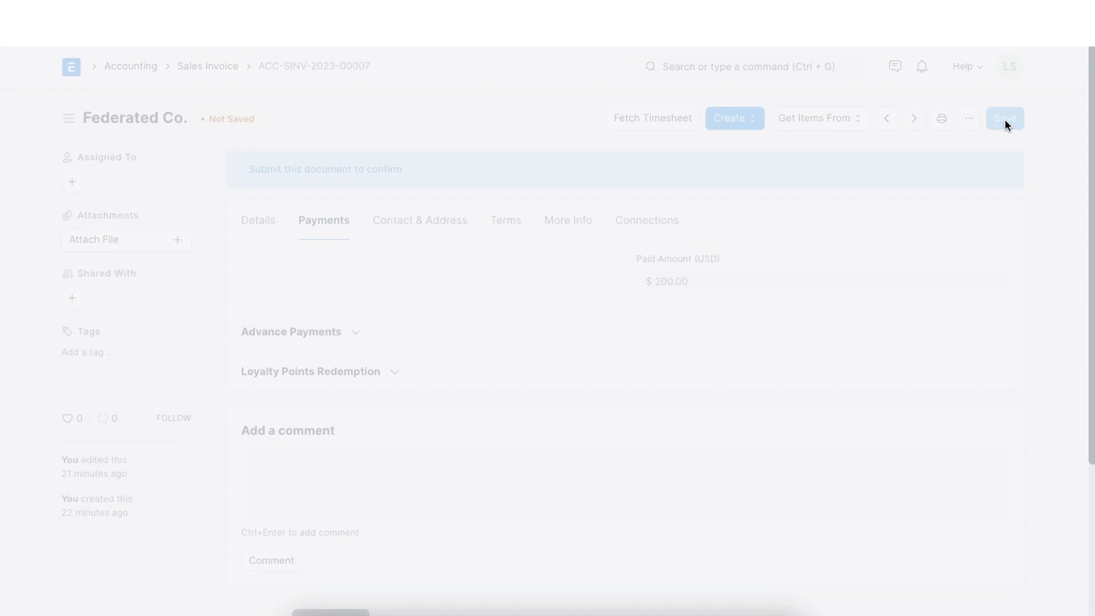
pyautogui.click(1003, 117)
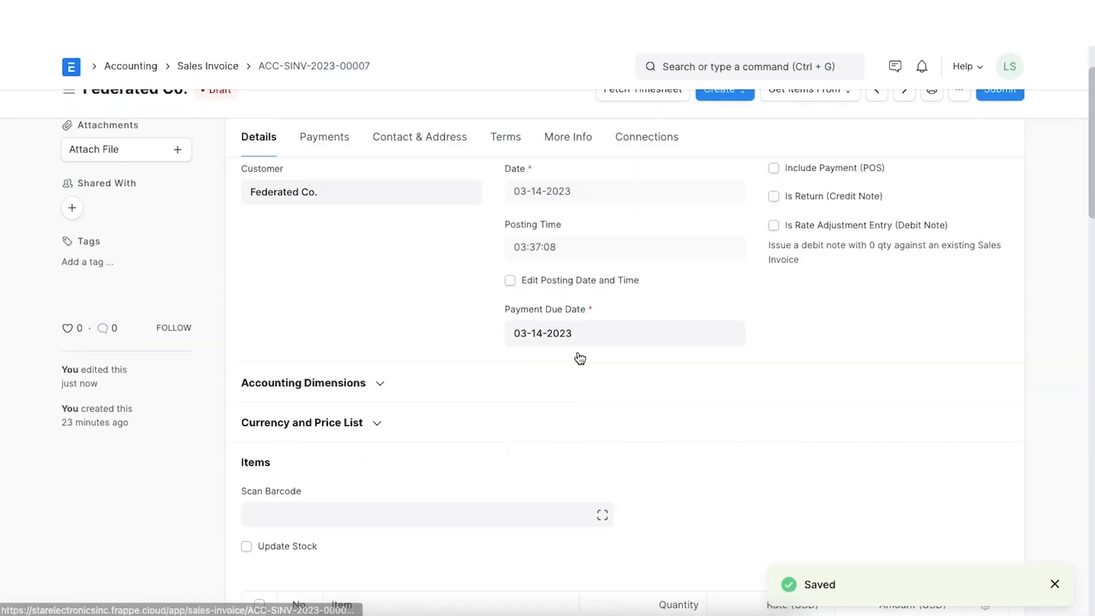
pyautogui.scroll(-3)
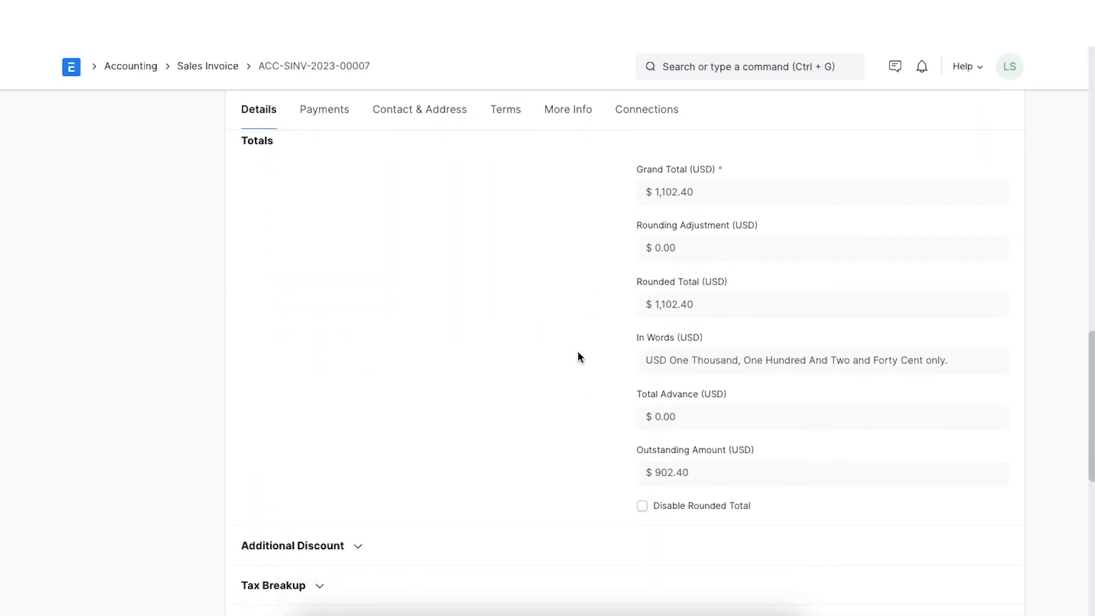
pyautogui.scroll(-3)
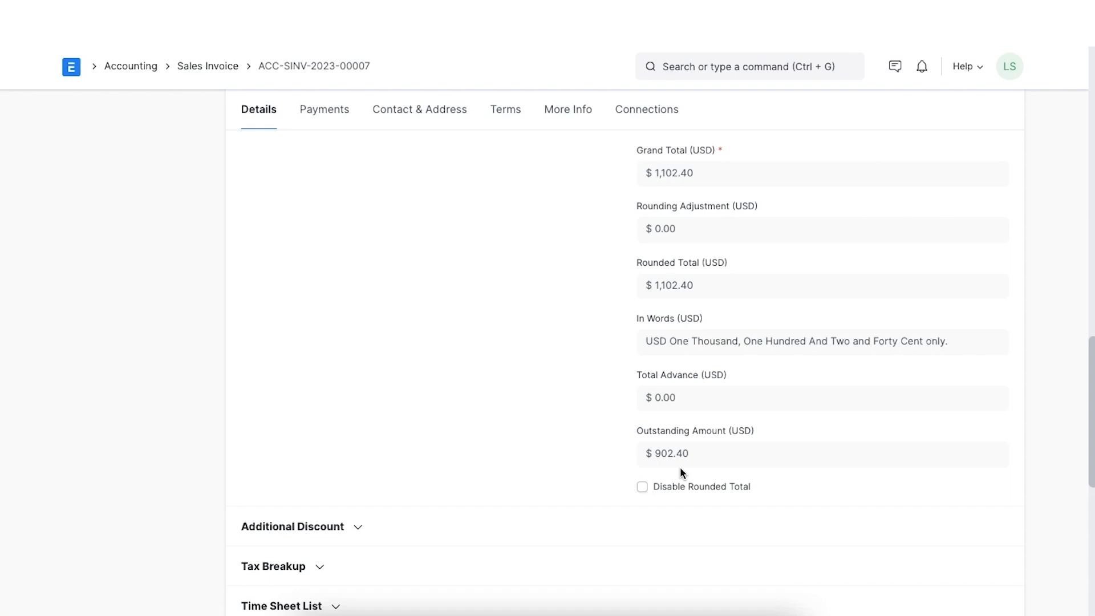
pyautogui.moveTo(584, 352)
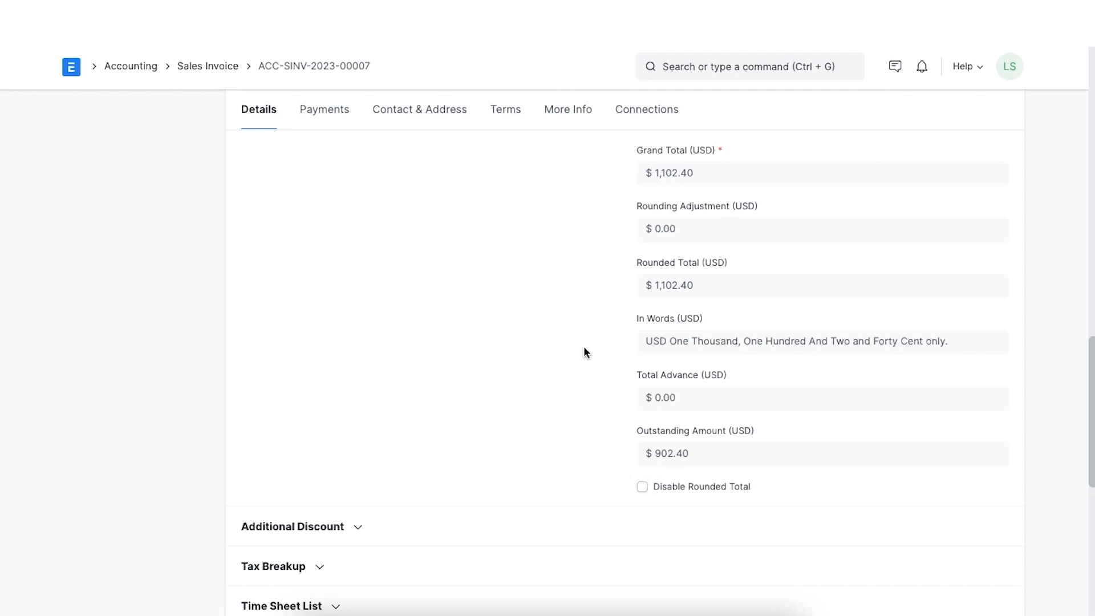